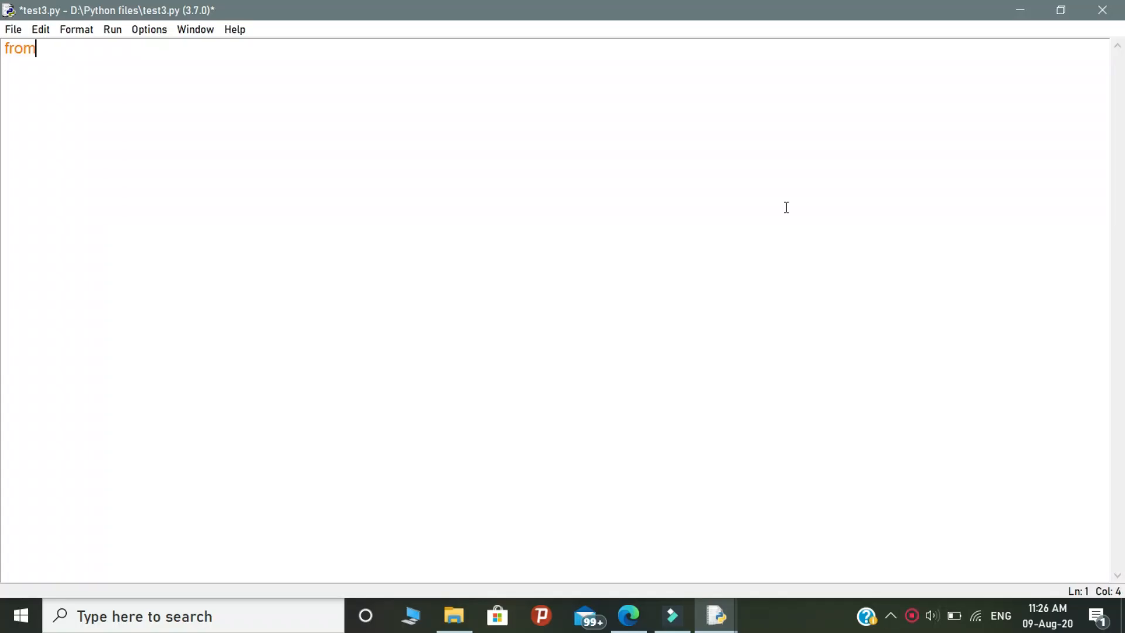
Step: Write 'from PIL import Image' and 'import stepic', then an #encryption comment line
text(PIL import I)
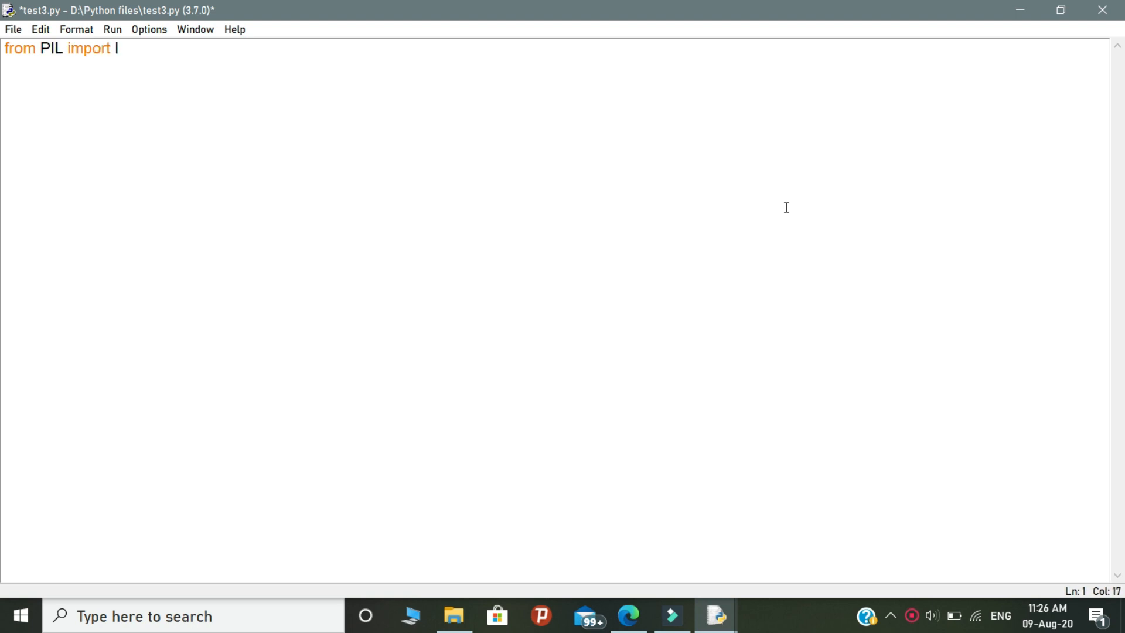
text(mage)
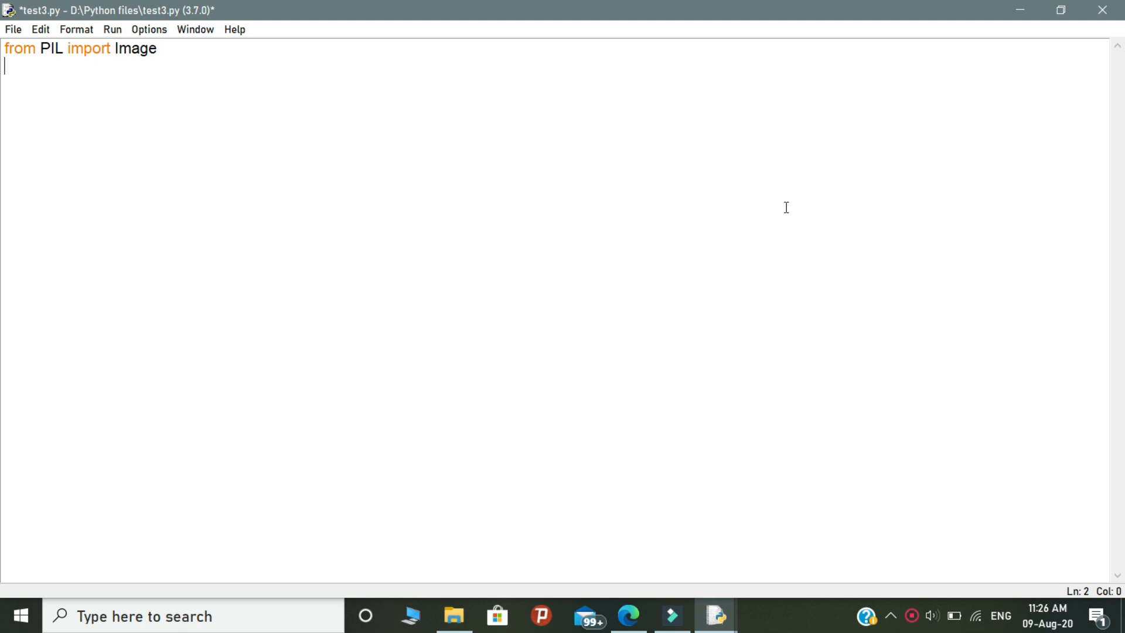
text(import)
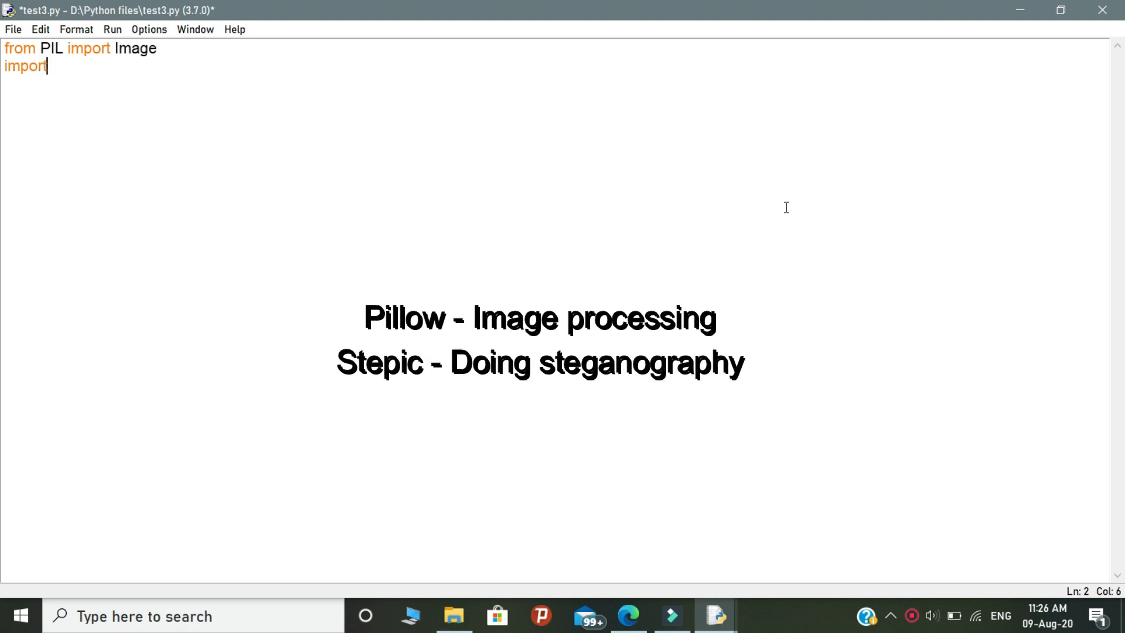
text(stepic)
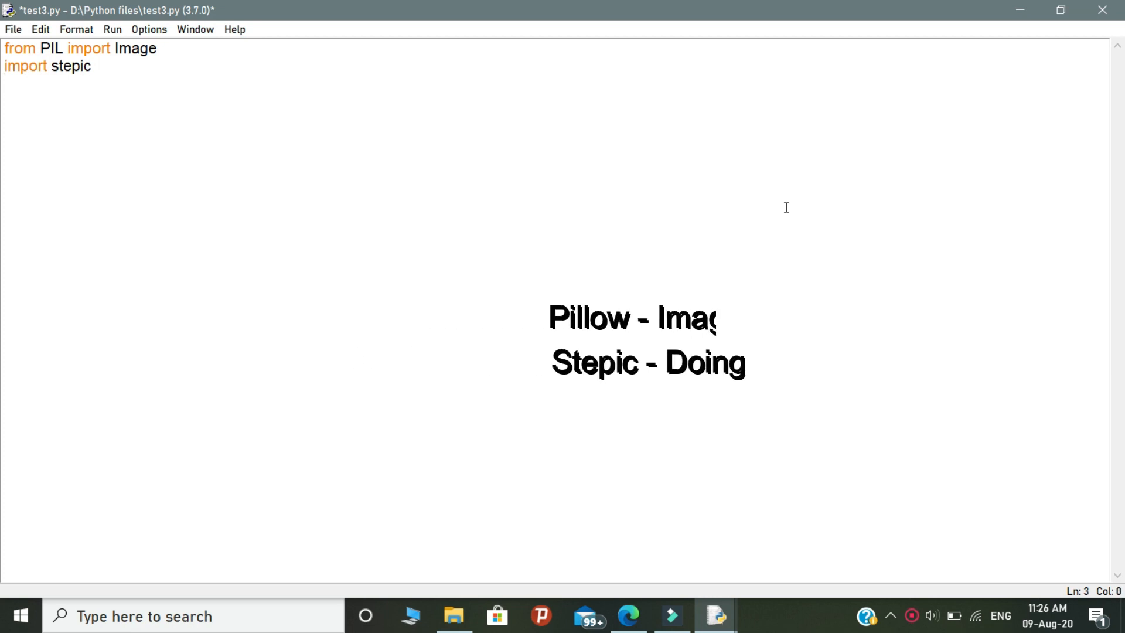
text(#end)
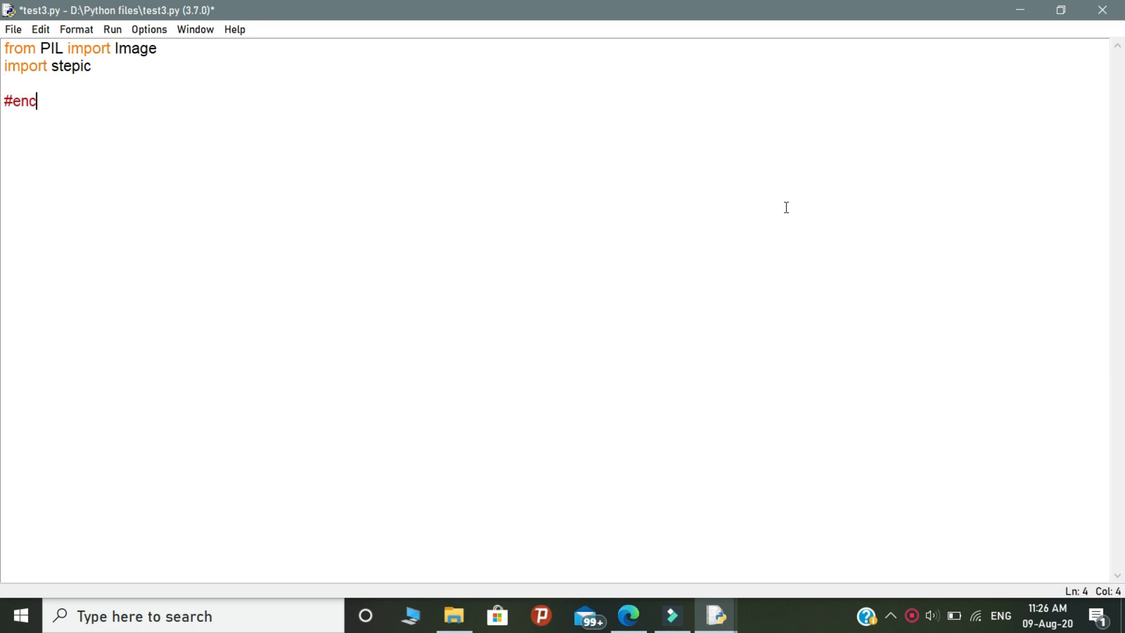
text(ryption)
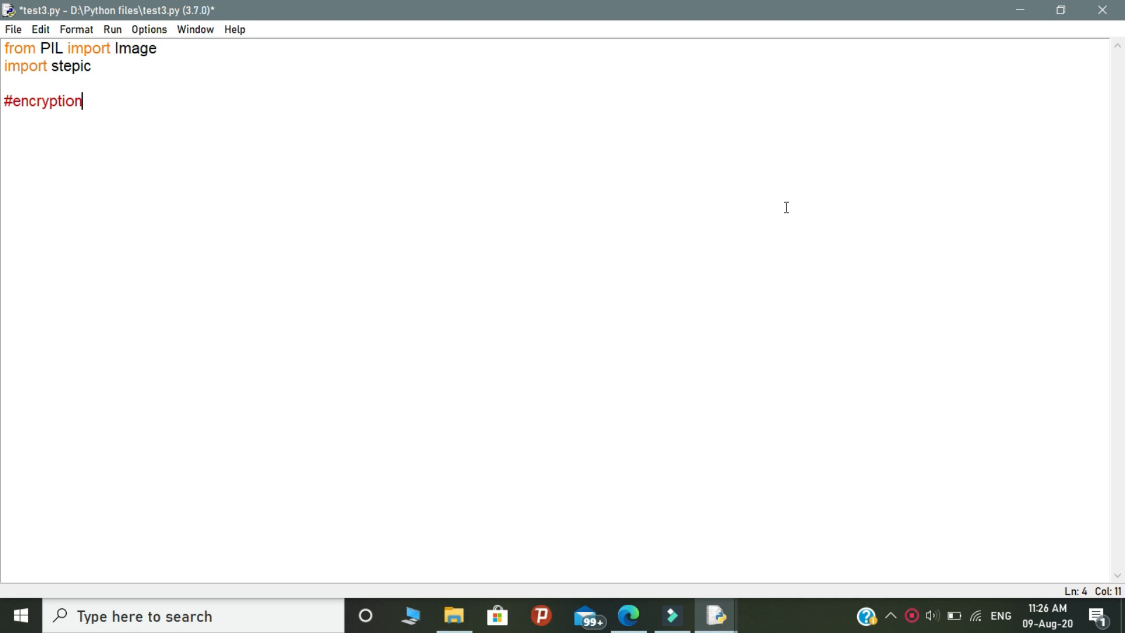
key(enter)
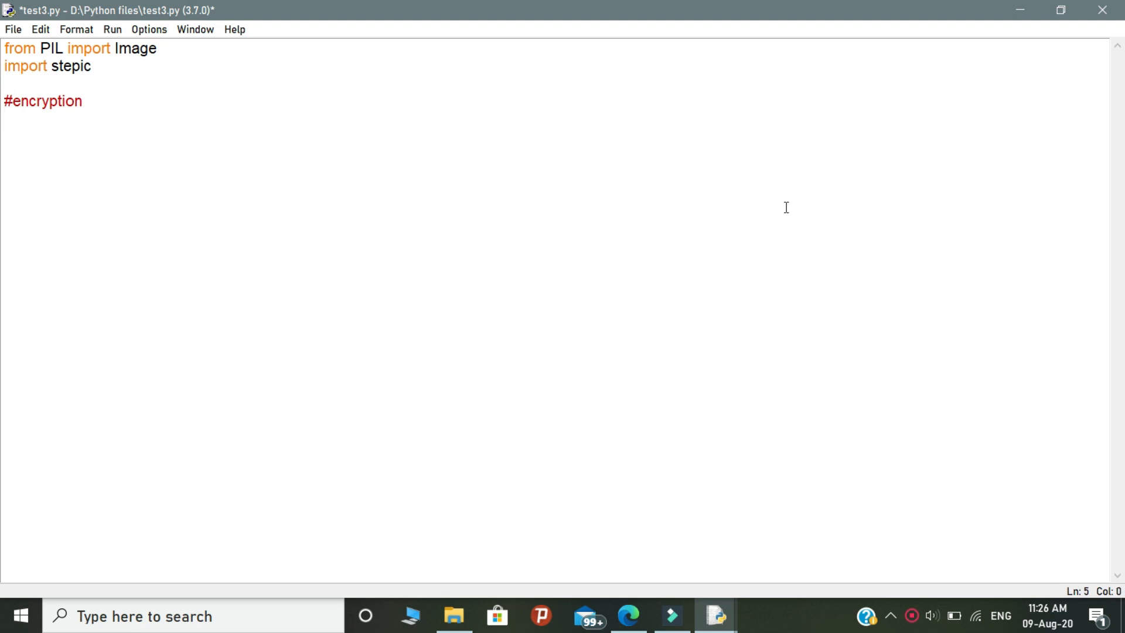
Step: Add the line im=Image.open('A:\Edits\KaliLinux.jpg') under the comment
text(im=)
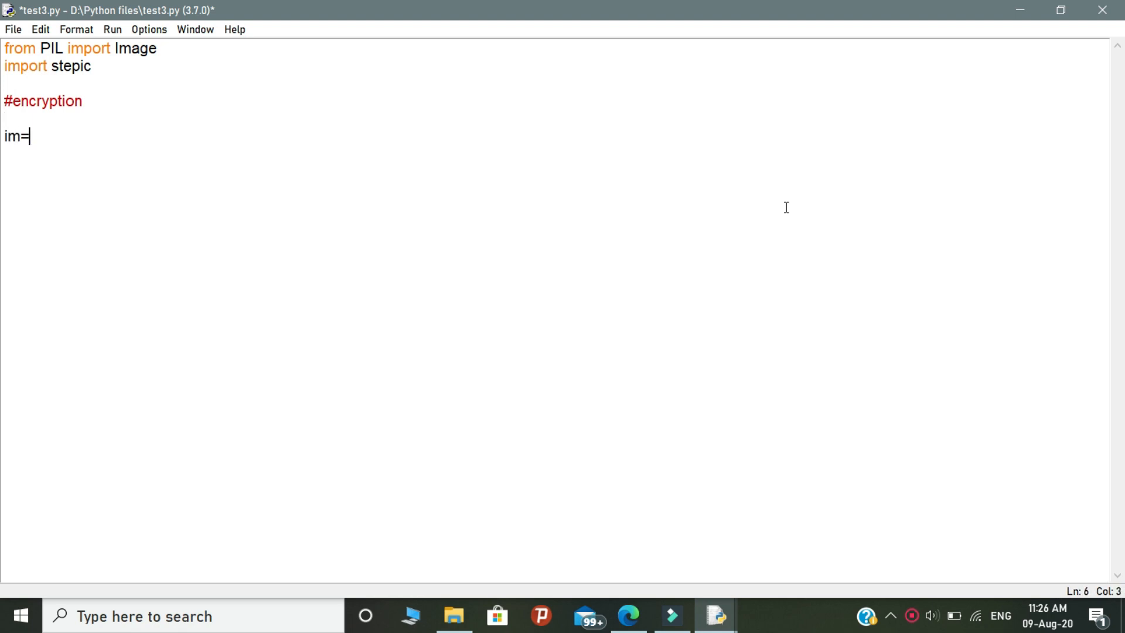
text(Image.)
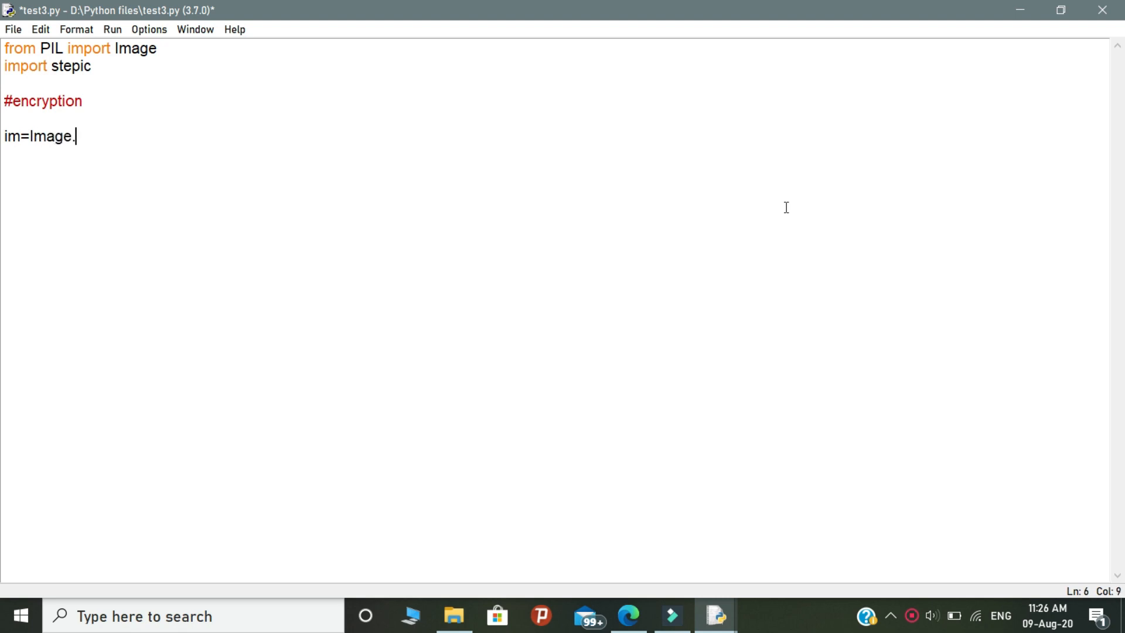
text(op)
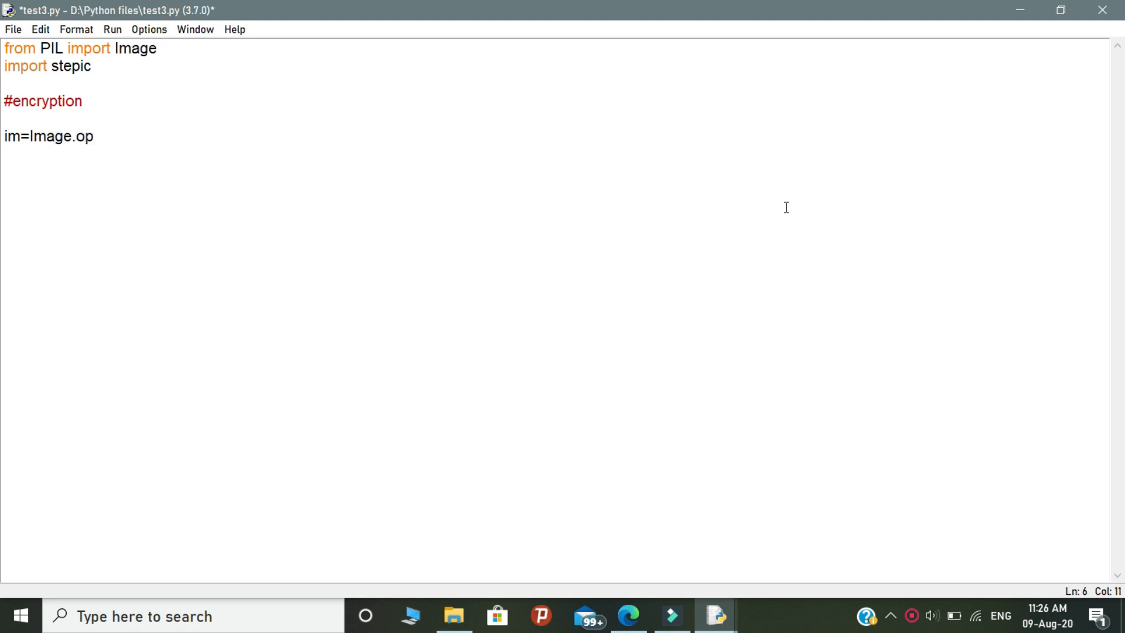
text(en()
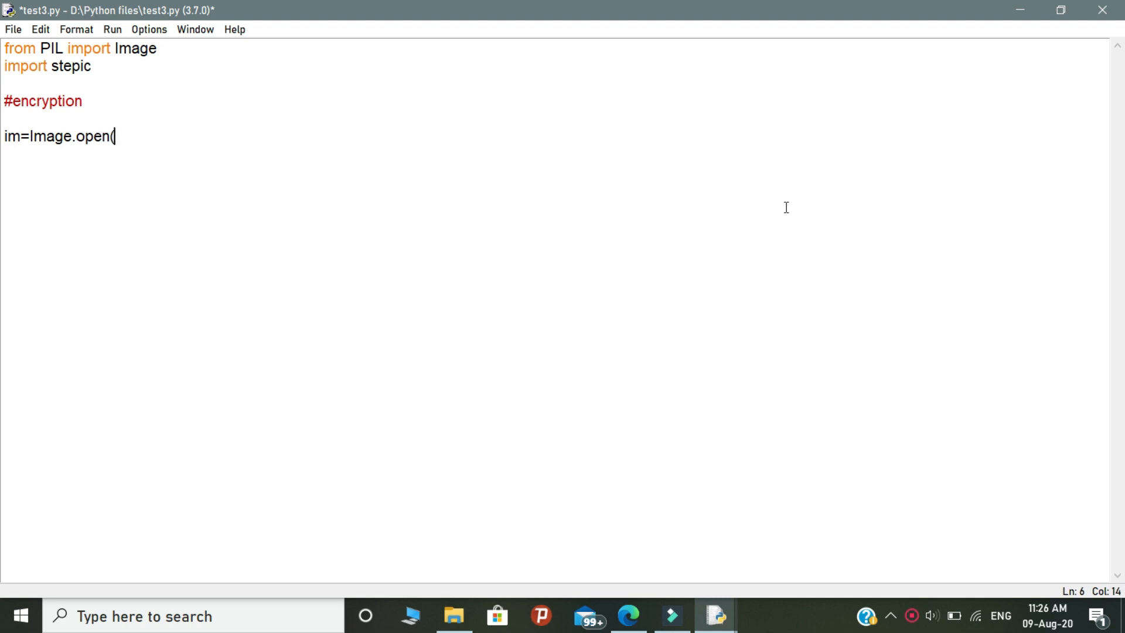
text('A:\Edits\KaliLinux.jpg')
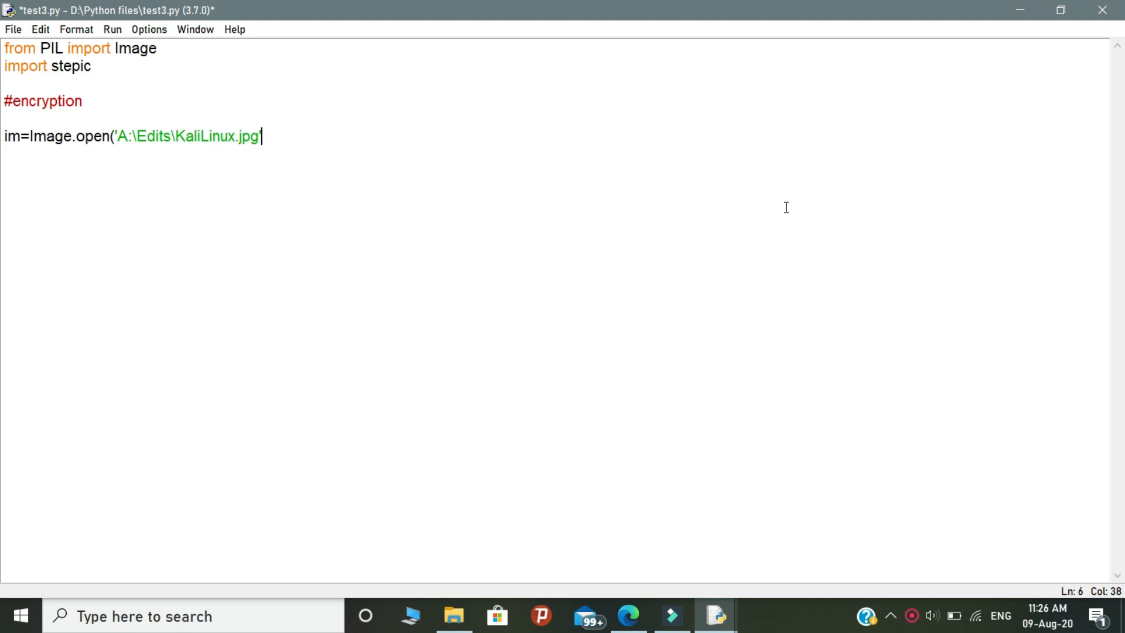
text('))
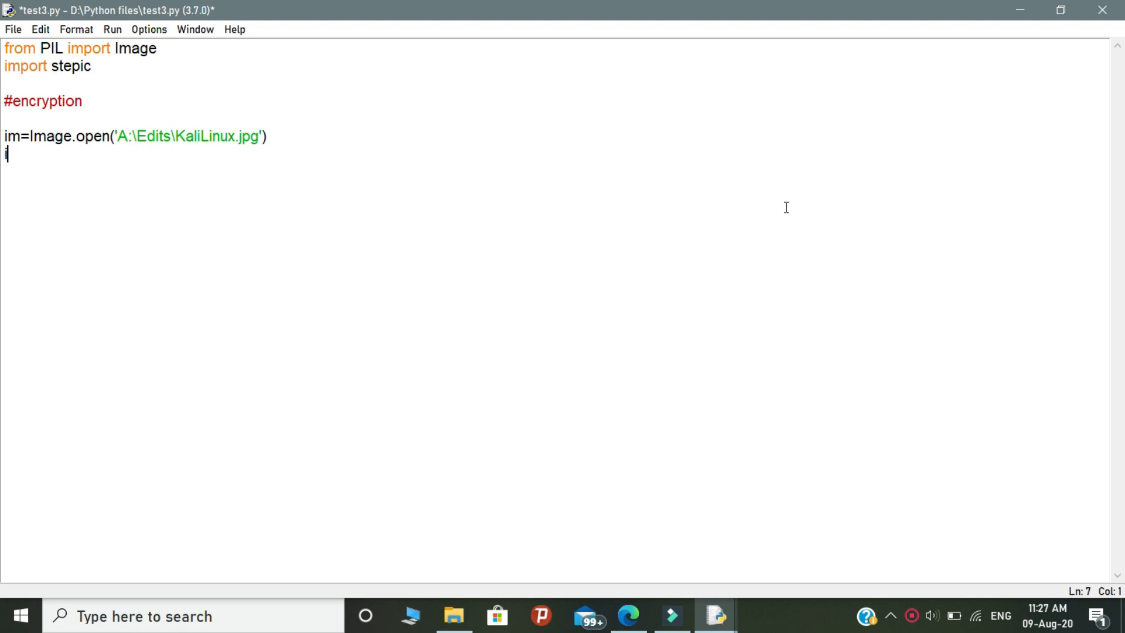
Step: Add im1=stepic.encode(im,b'Hello world') and start a new line
text(im1=)
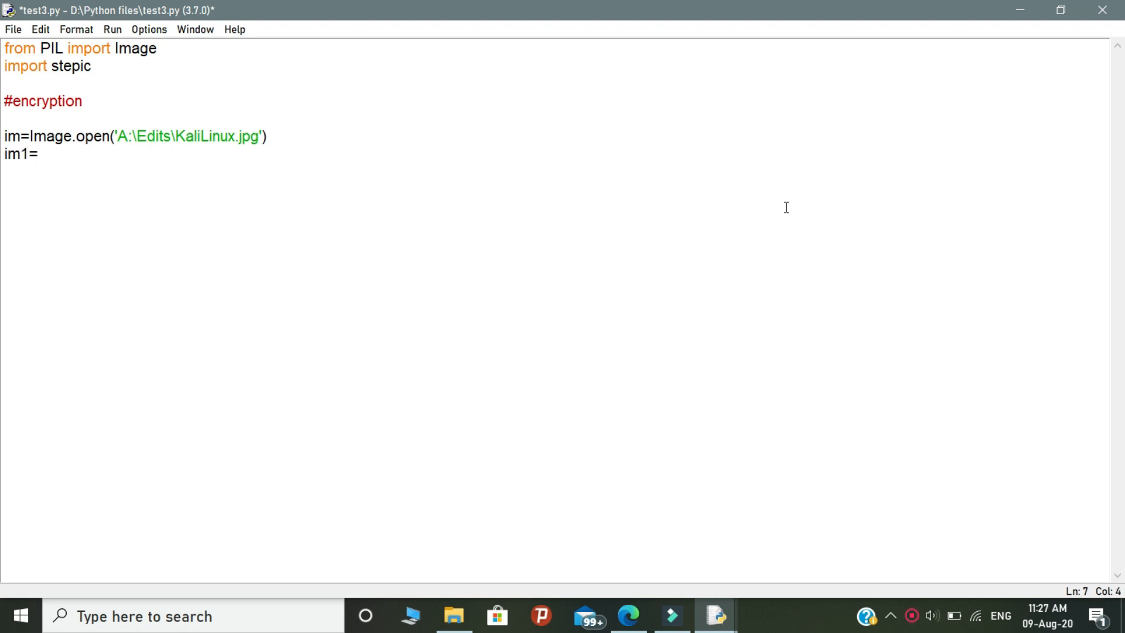
text(stepic.enco)
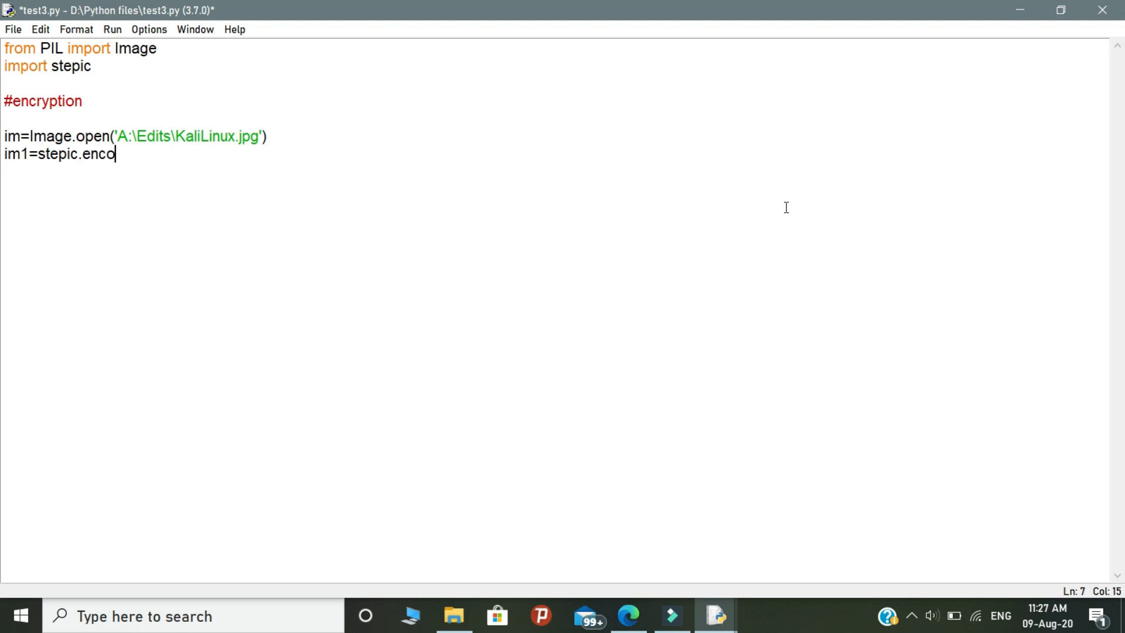
text(de()
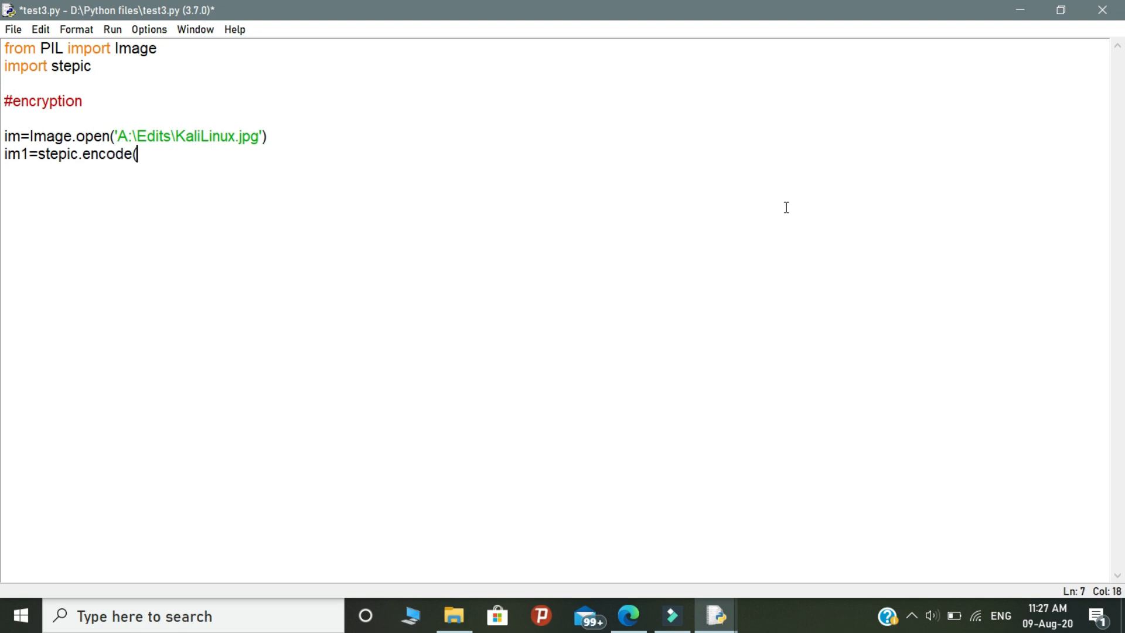
text(im)
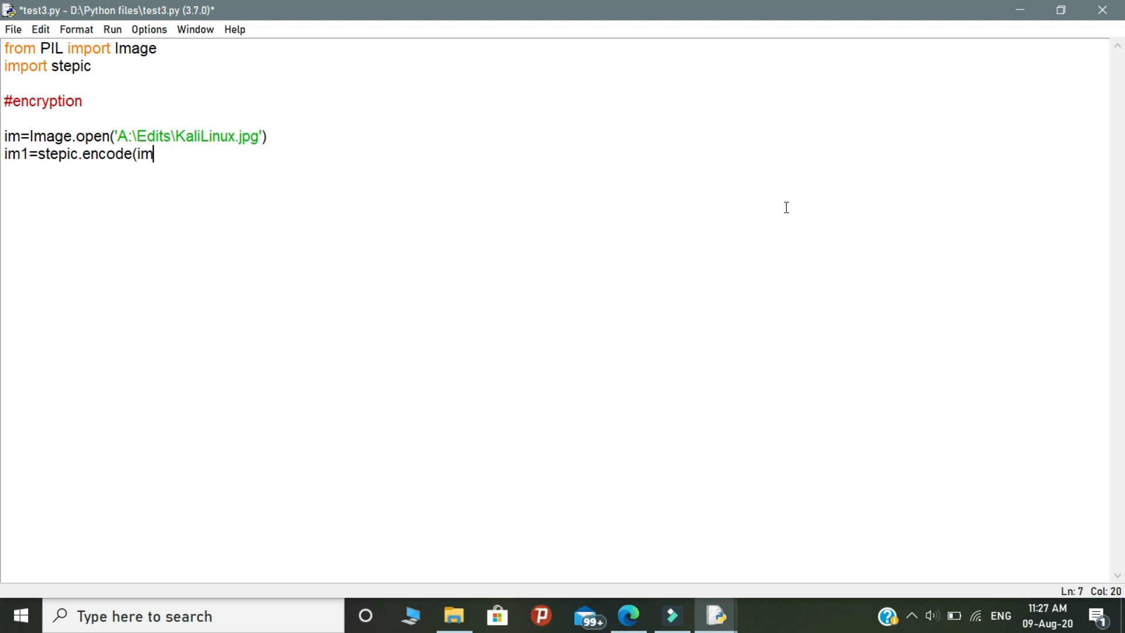
text(,b)
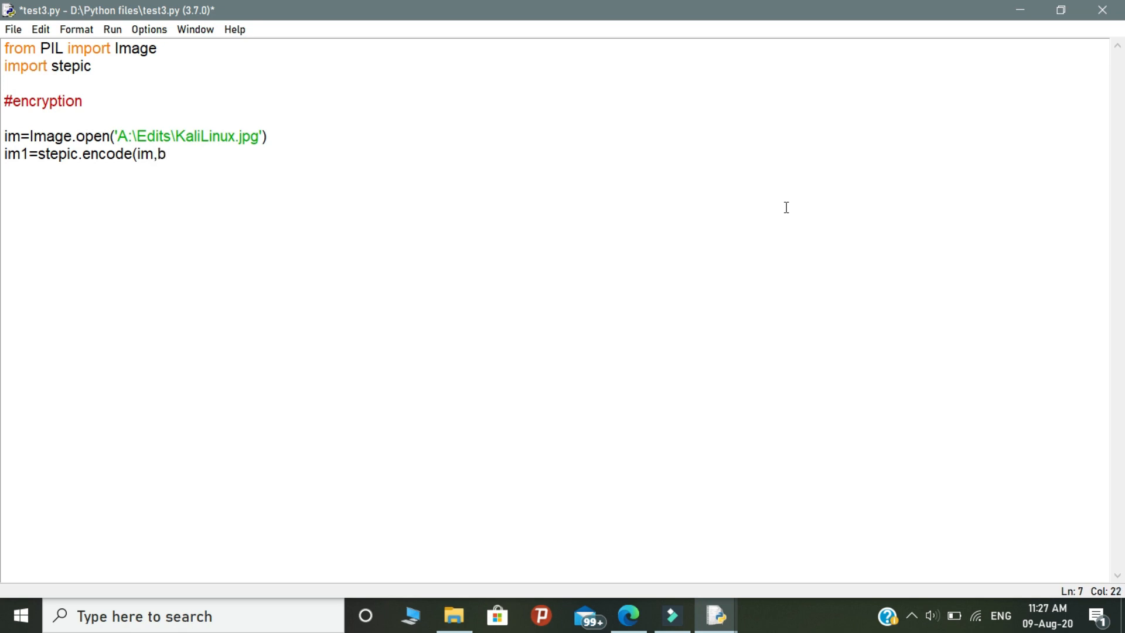
text(b)
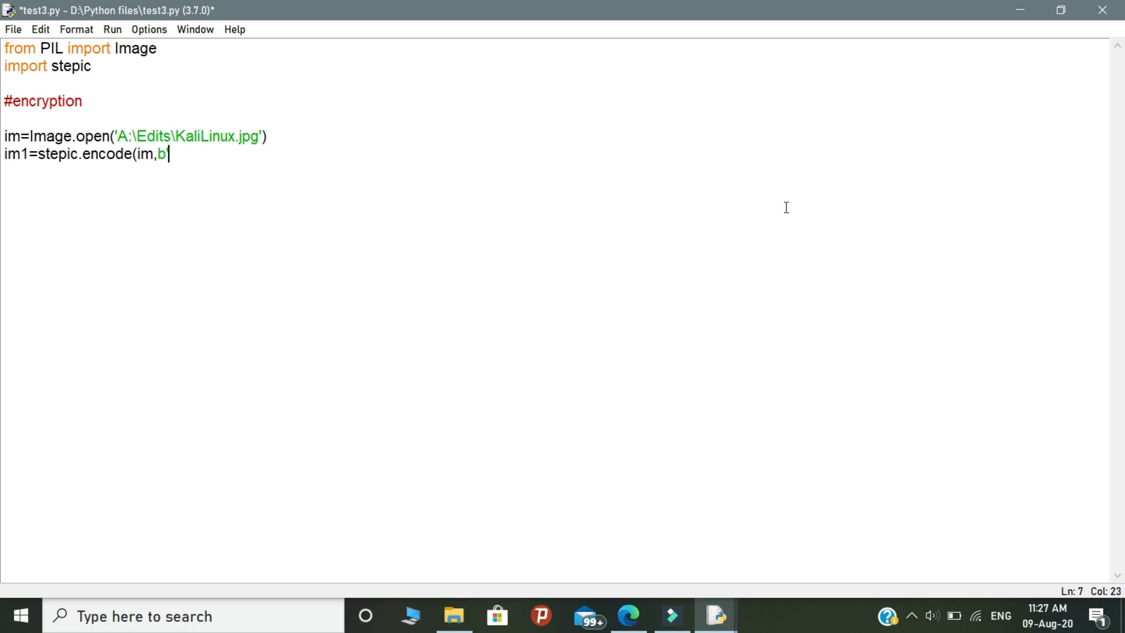
text('Hello world)
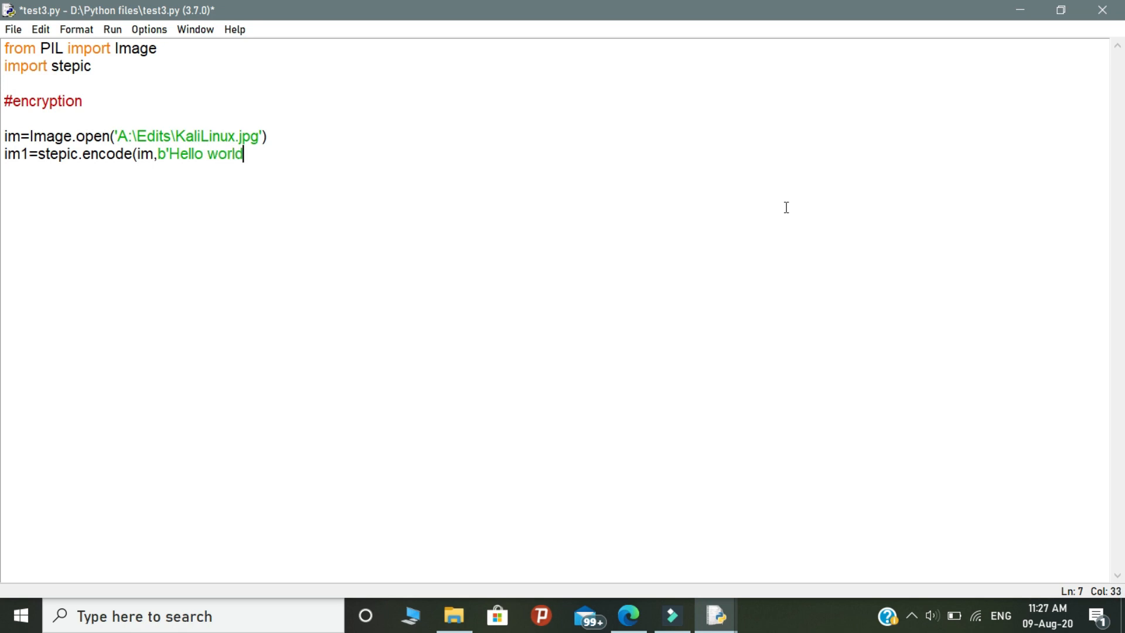
text('))
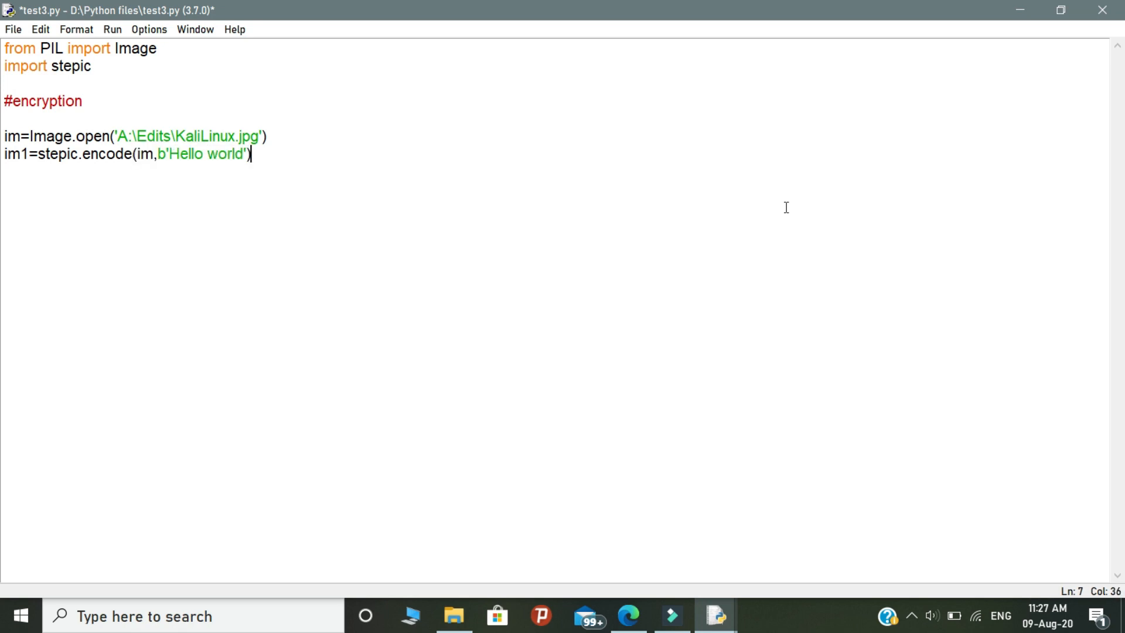
key(Return)
text(im1.save('A:\Edits\KaliLinux0.png)
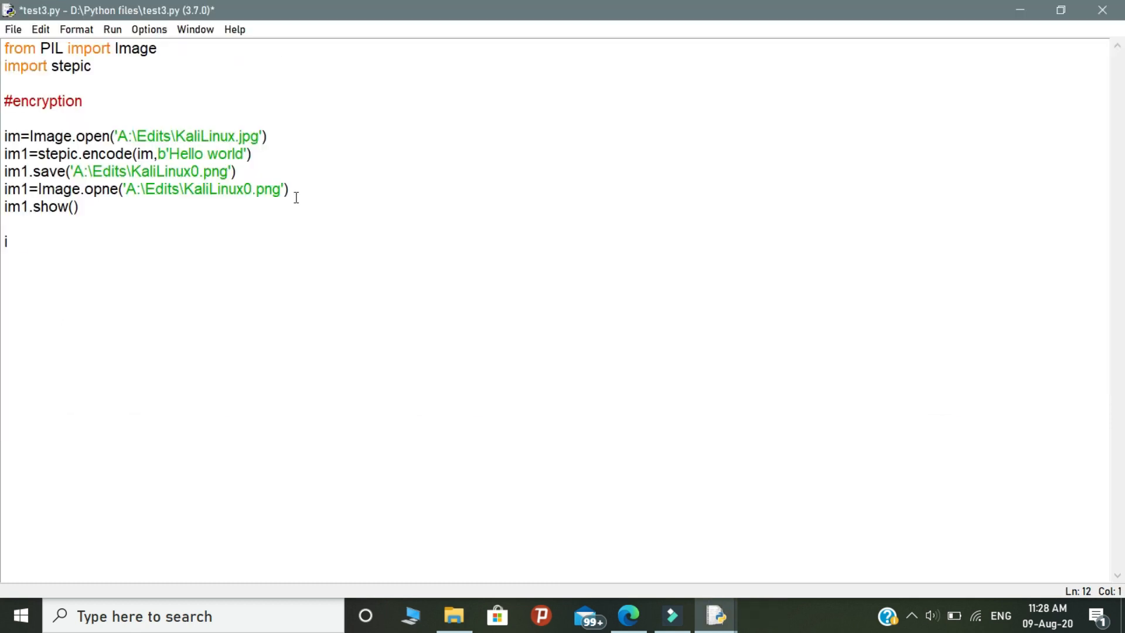
Step: Replace the stray im2 fragment with a #decryption comment
text(m2)
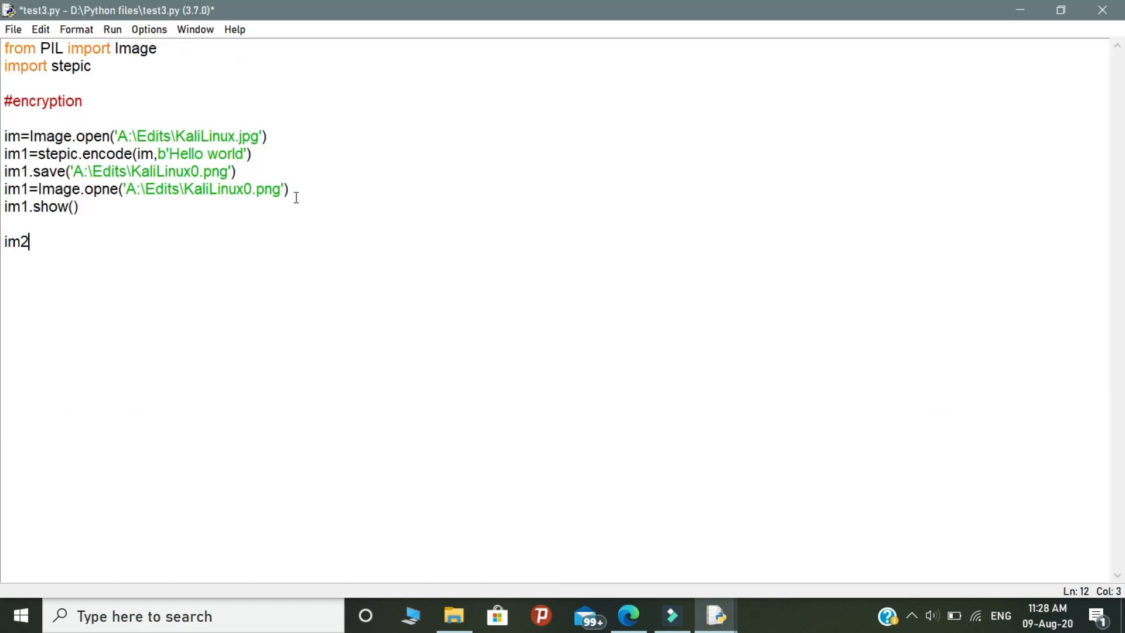
key(backspace)
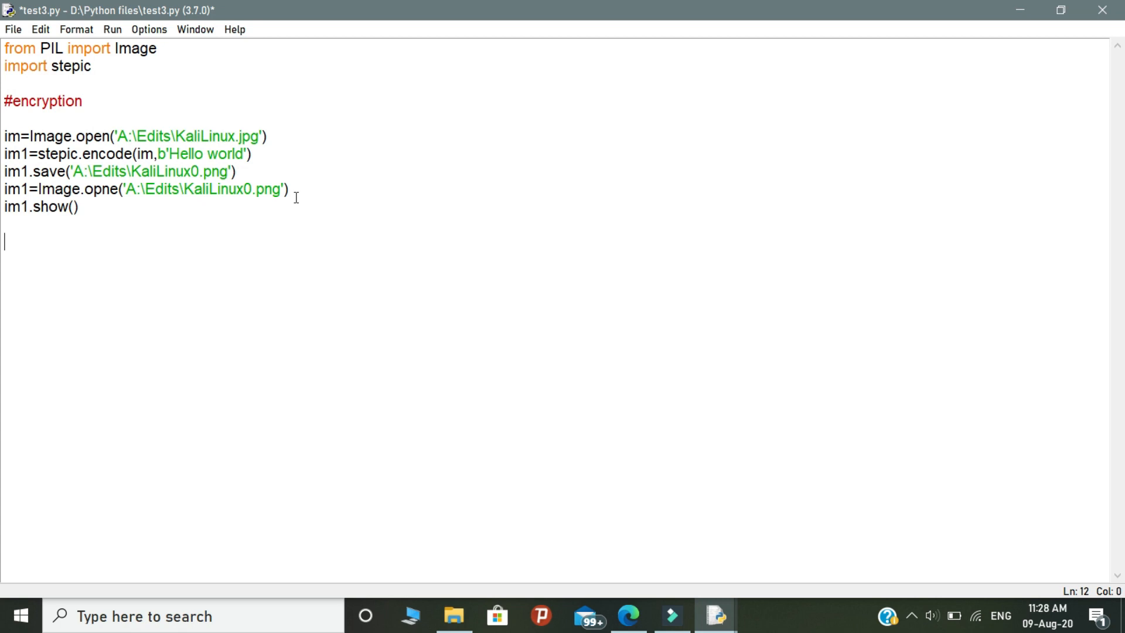
text(#decrypt)
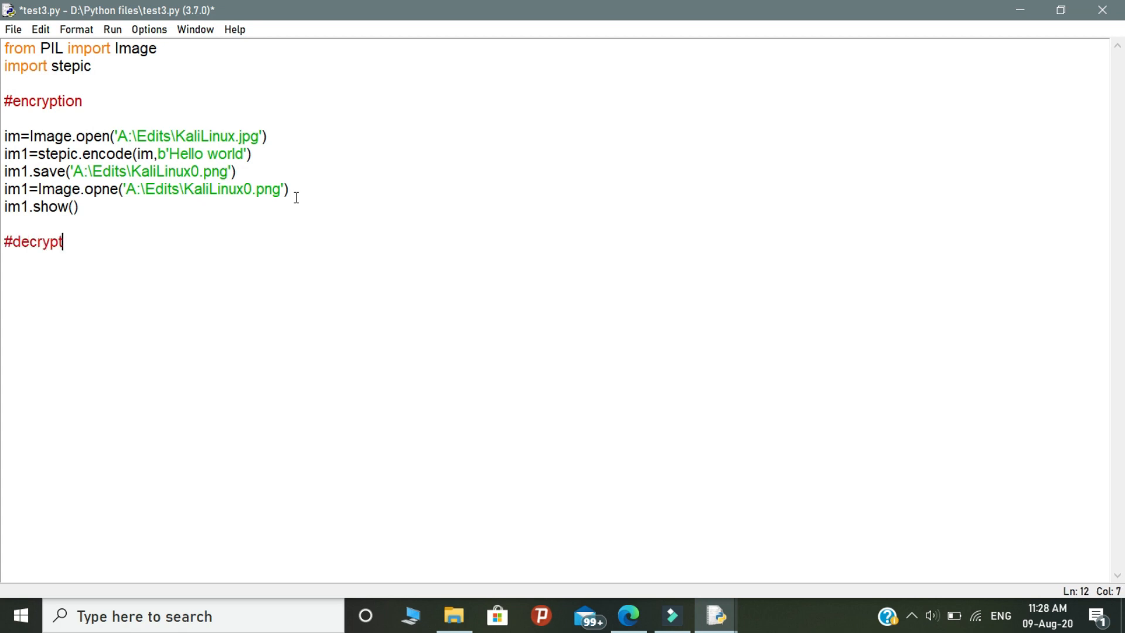
text(ion)
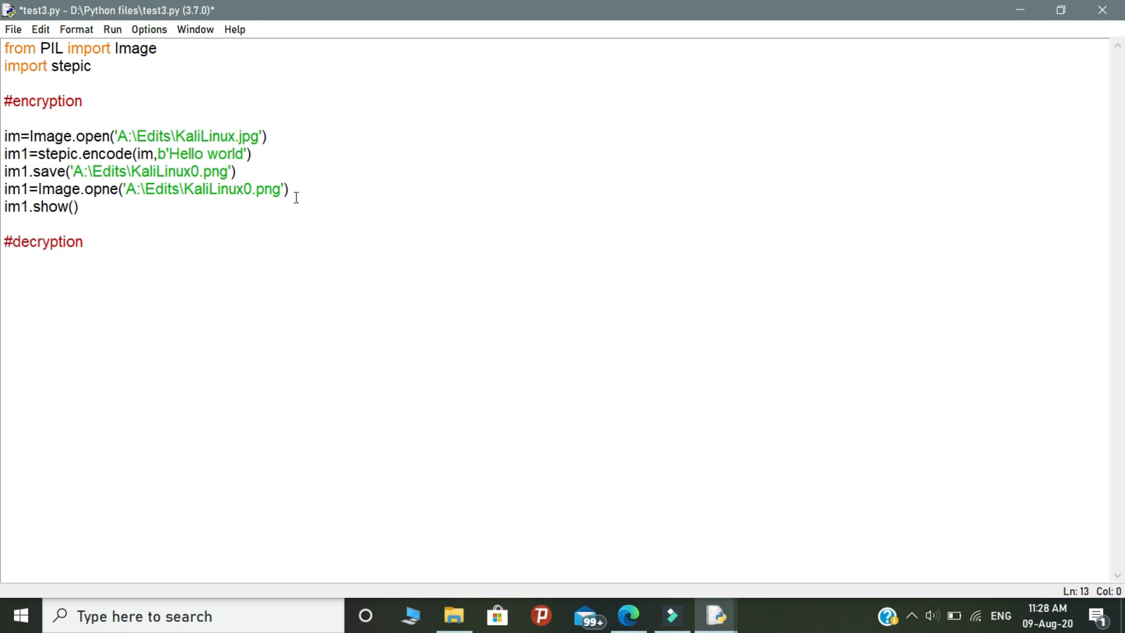
Step: Add im2=Image.open with the A:\Edits KaliLinux image path and start a new line
text(im)
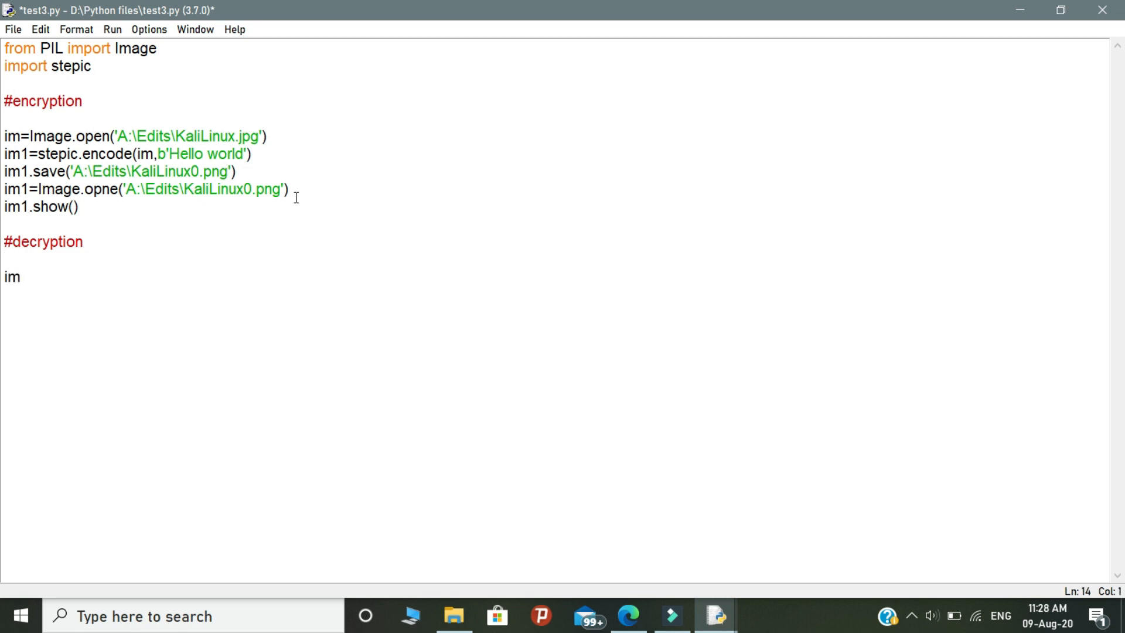
text(2=)
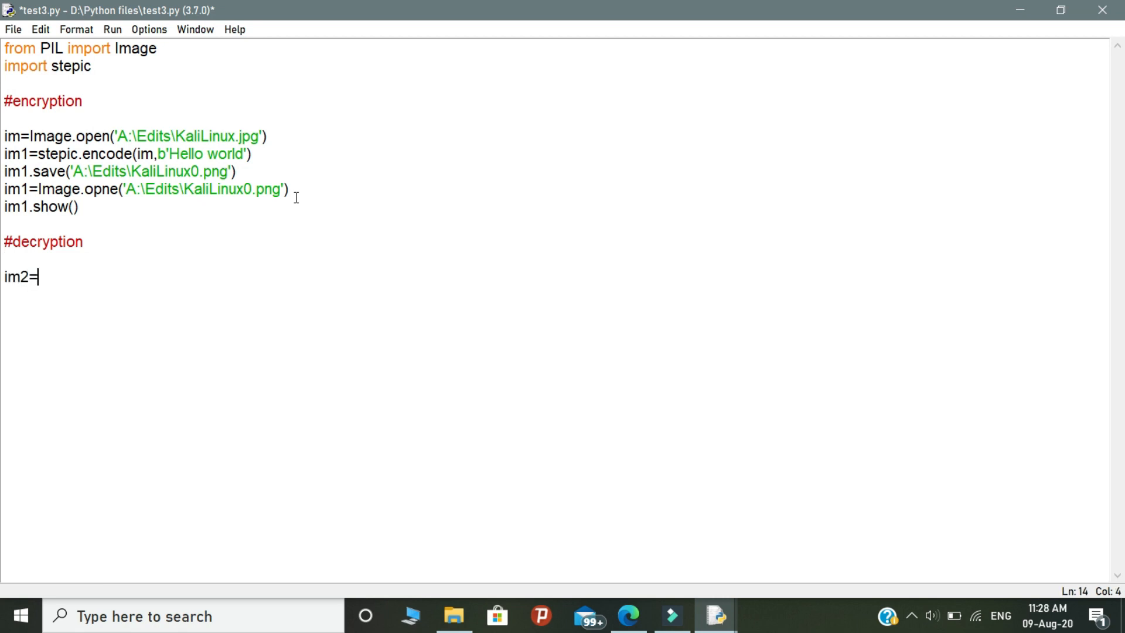
text(Image)
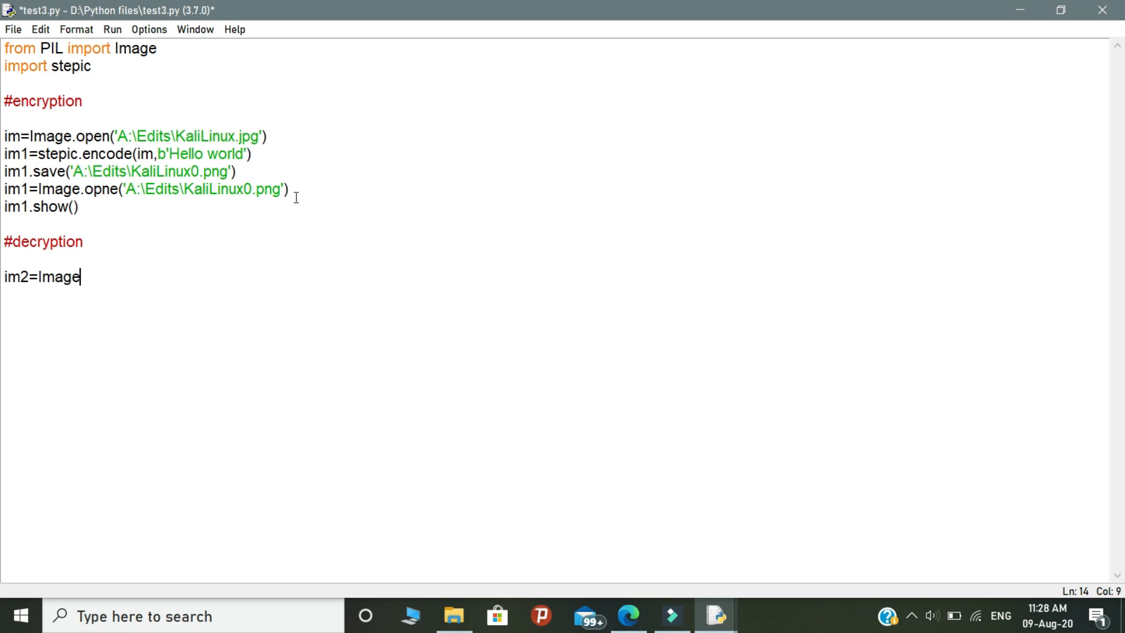
text(ope)
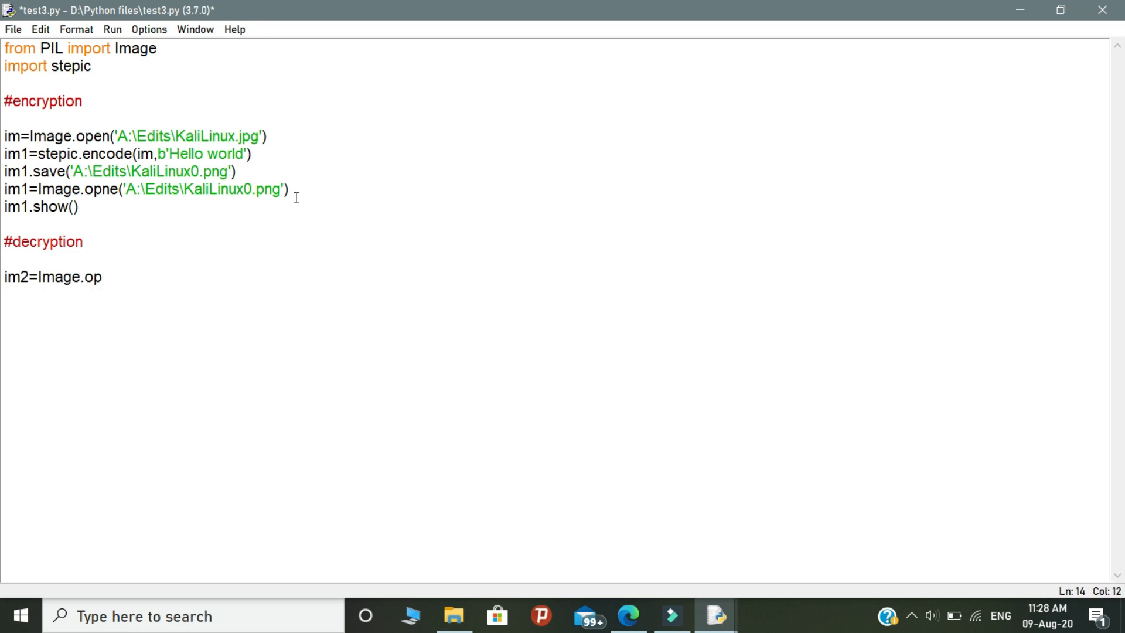
text(en)
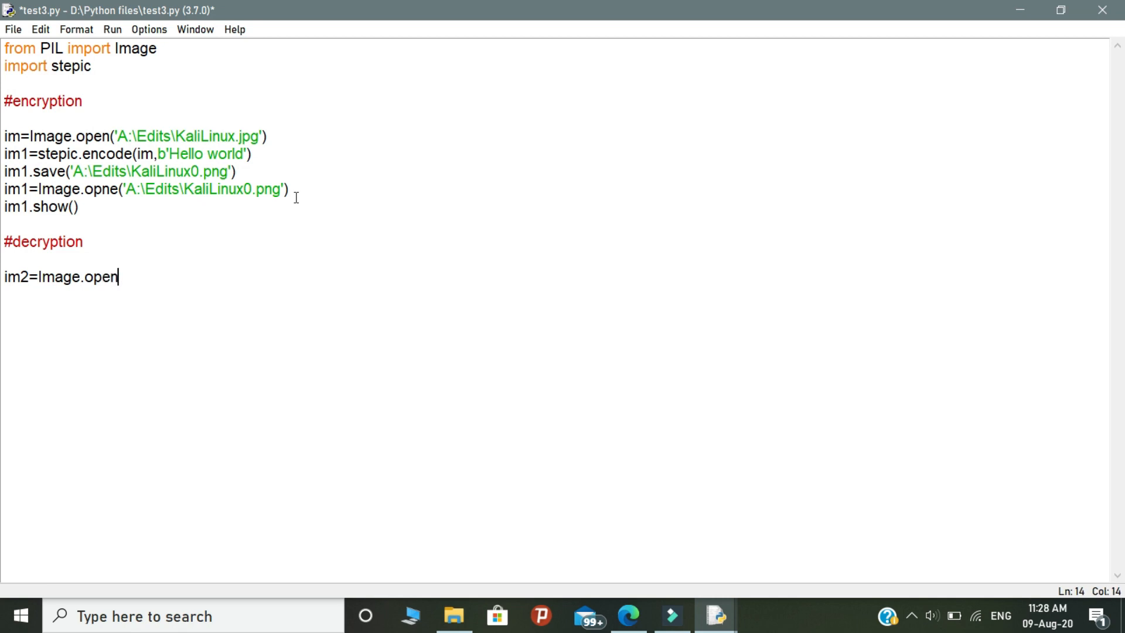
text((')
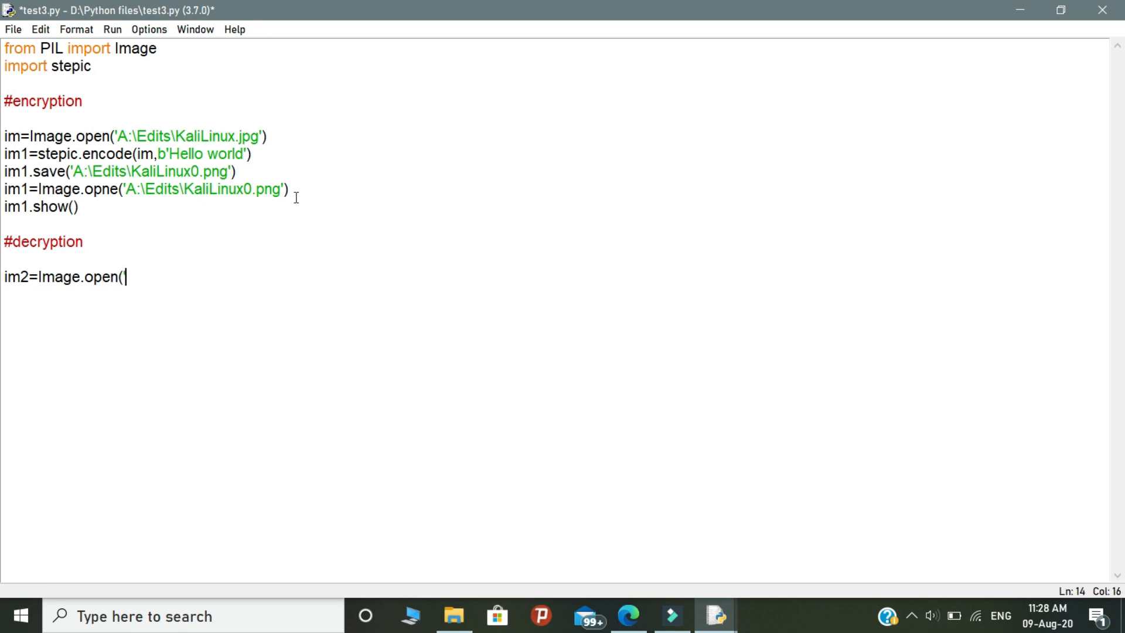
text(A:\Edits\KaliLinux.png')
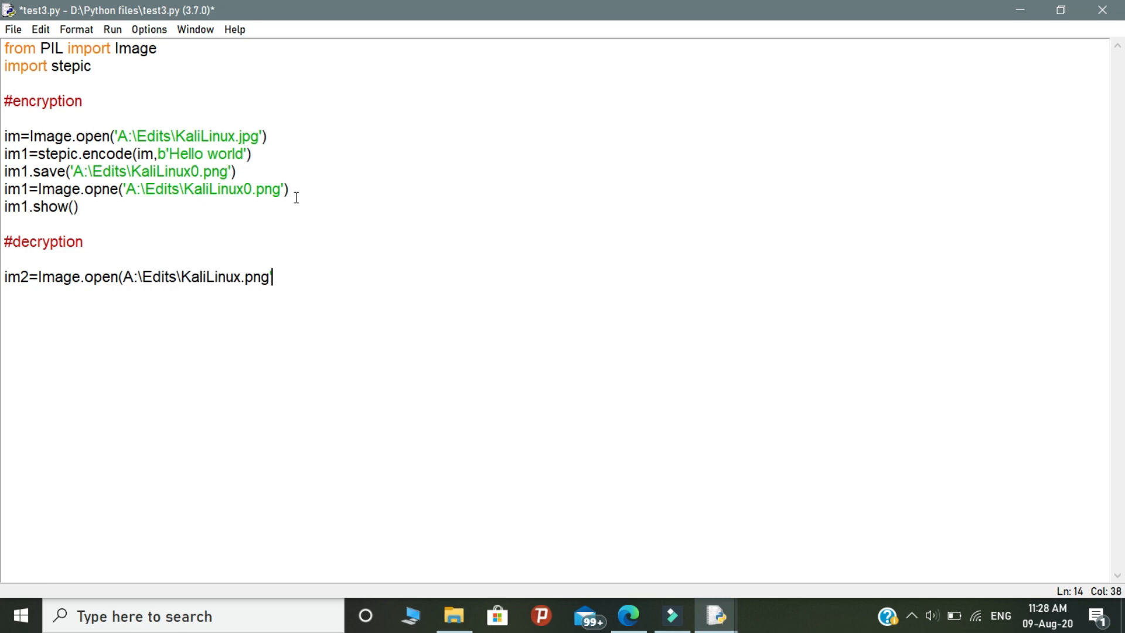
mouse_move(148, 253)
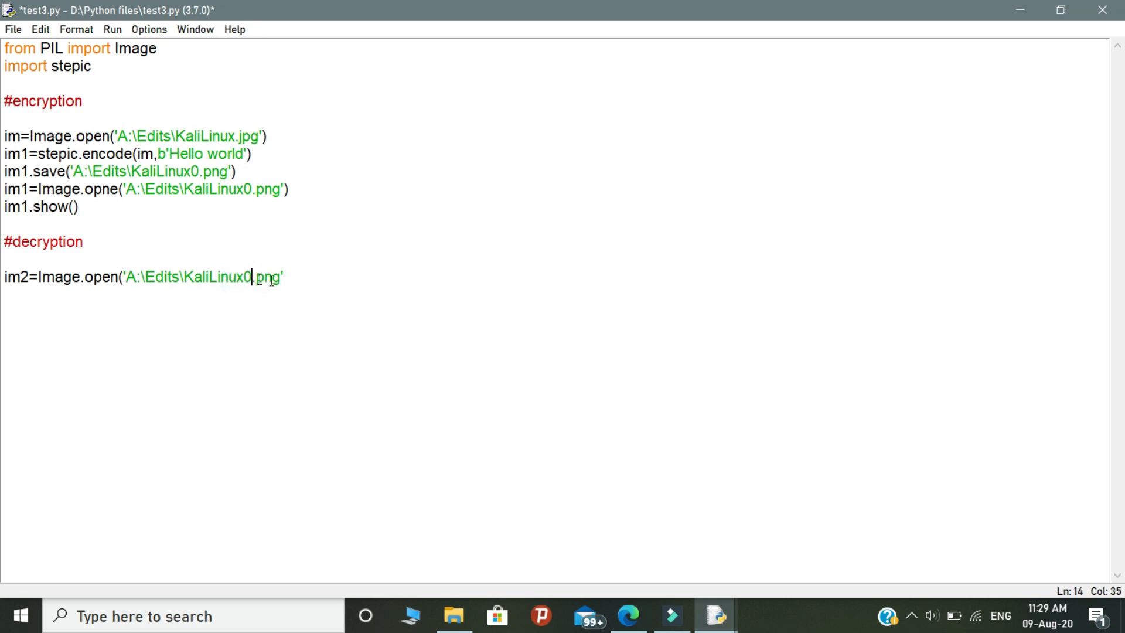
text())
key(enter)
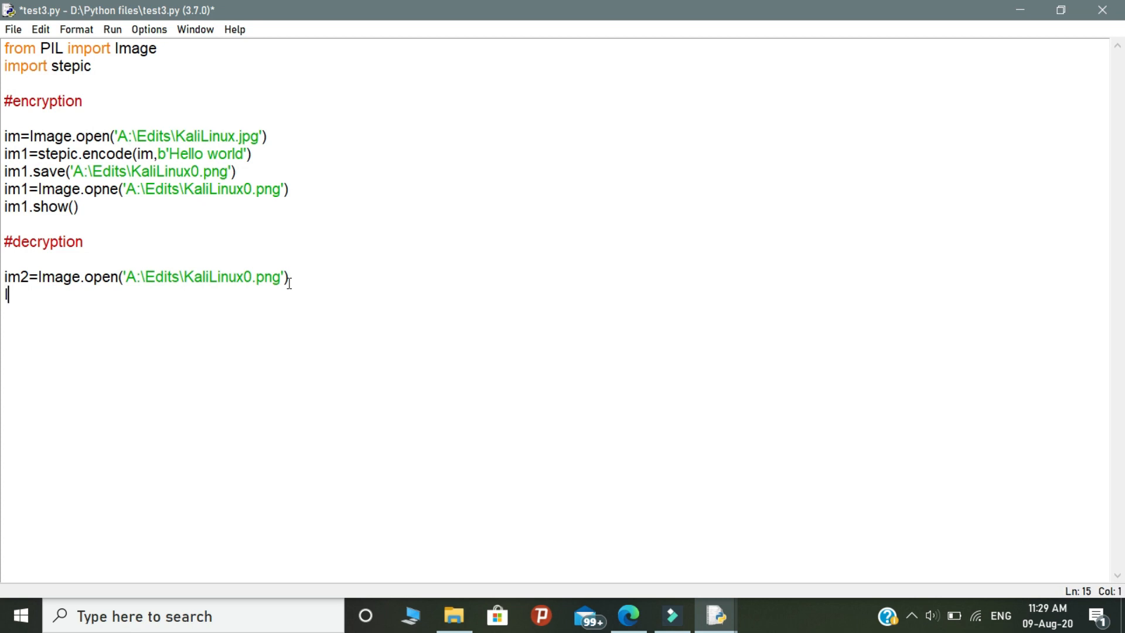
Step: Add the line Image=stepic.decode(im2)
text(Image=)
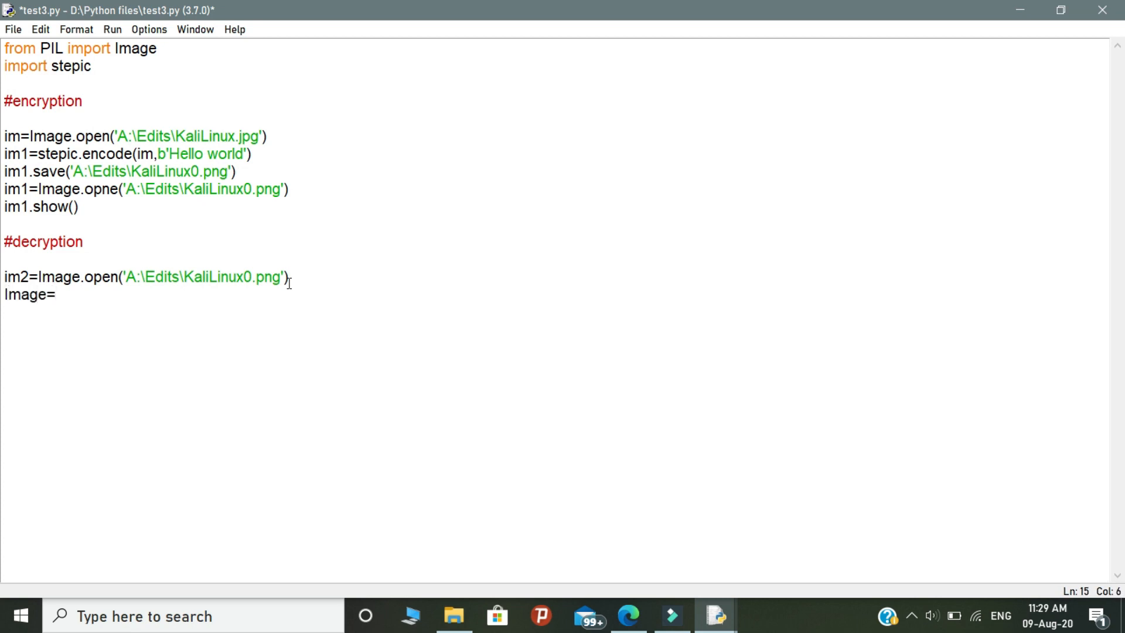
text(ste)
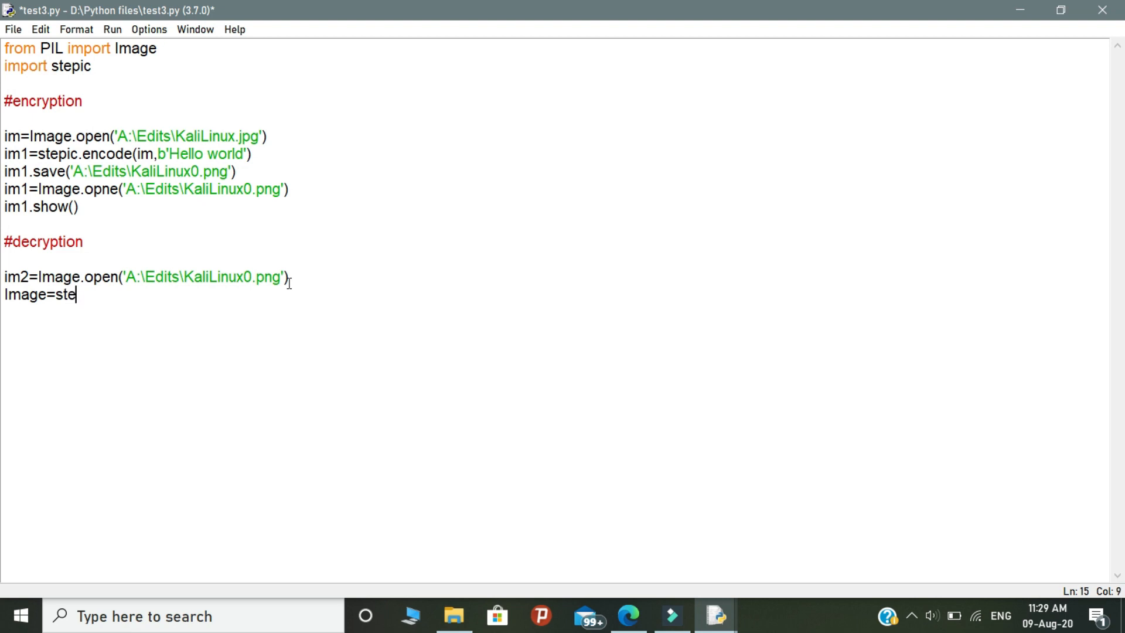
text(pic)
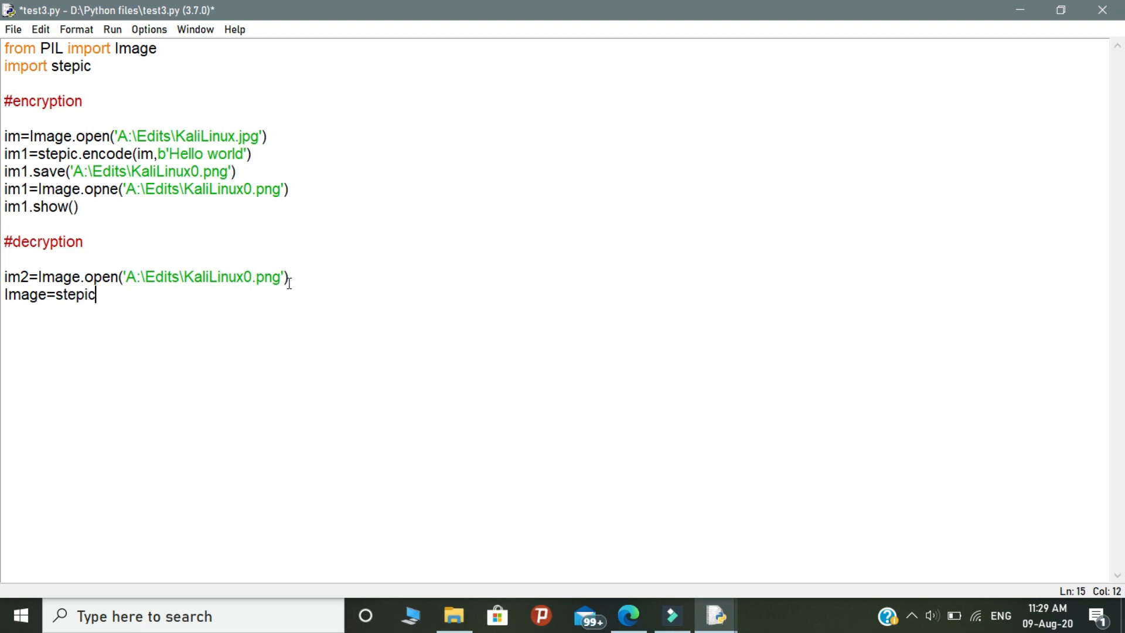
text(.decode)
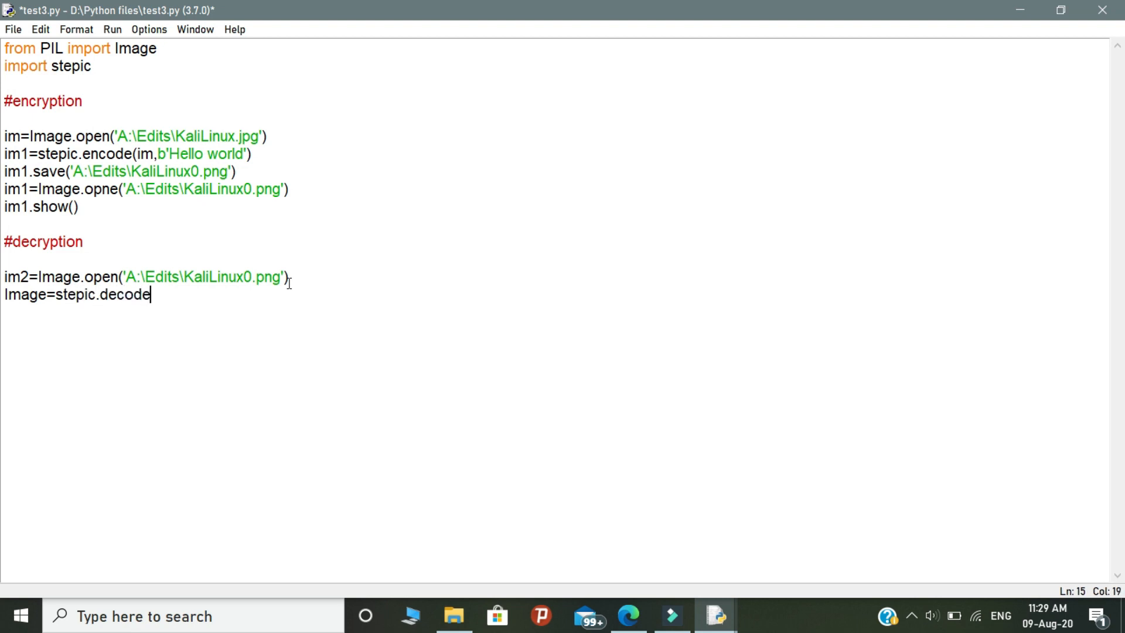
text((im2)
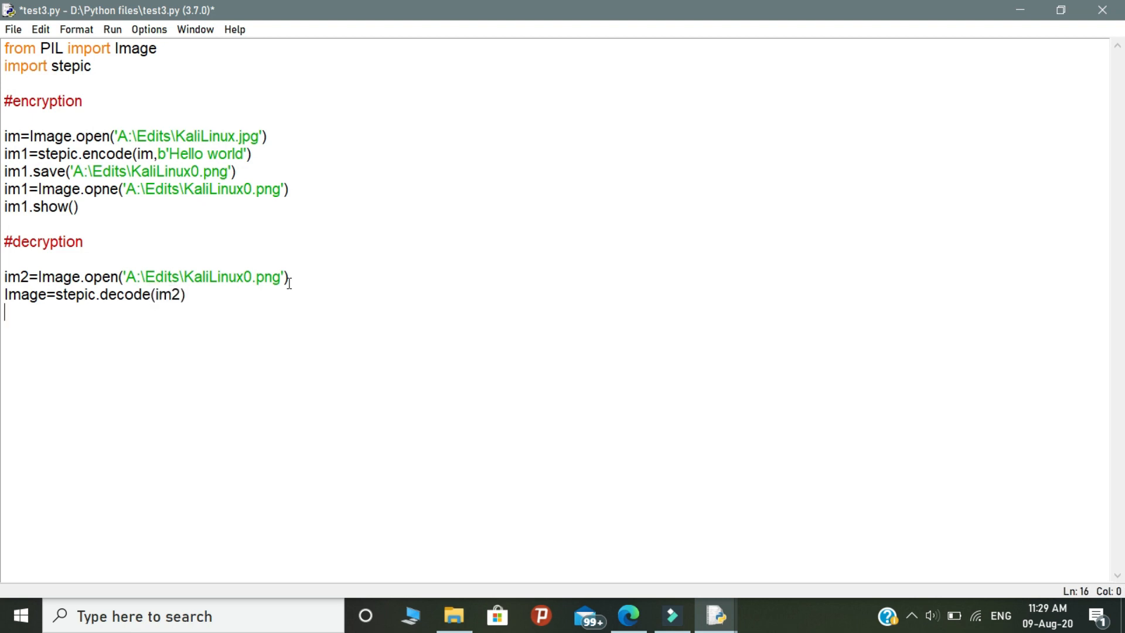
Step: Add print(Image) to output the decoded message
text(print()
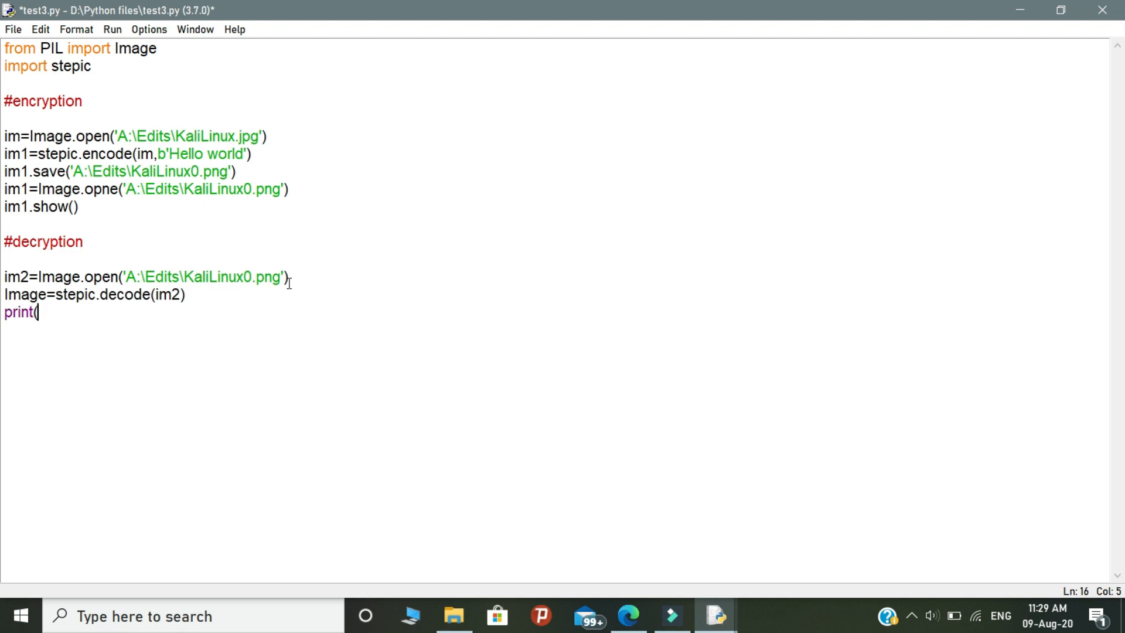
text(()
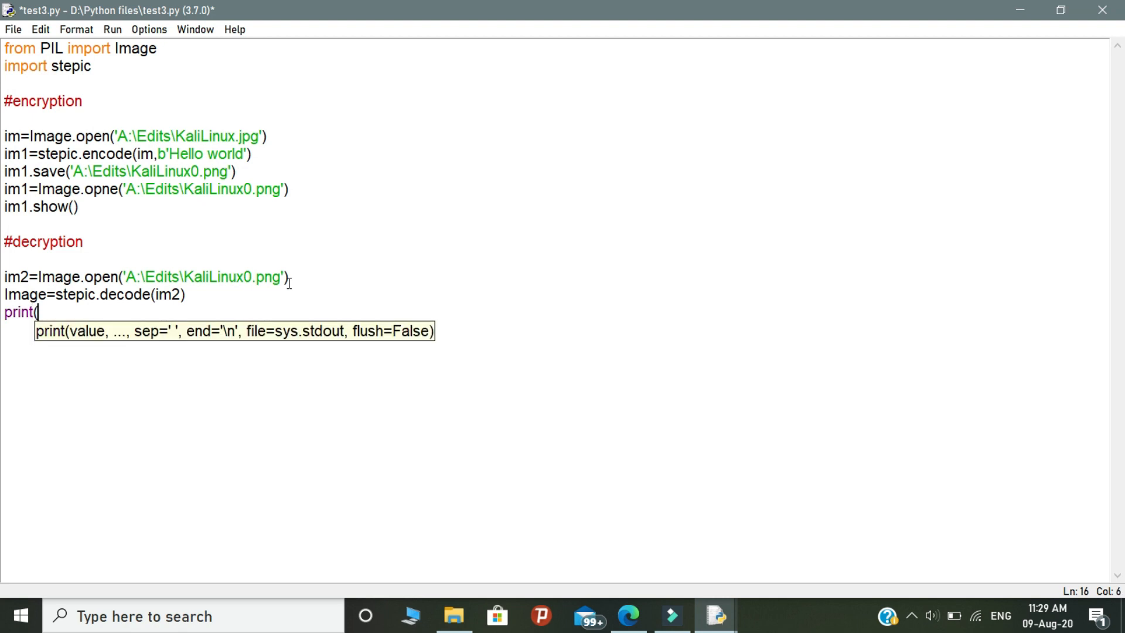
text(Im)
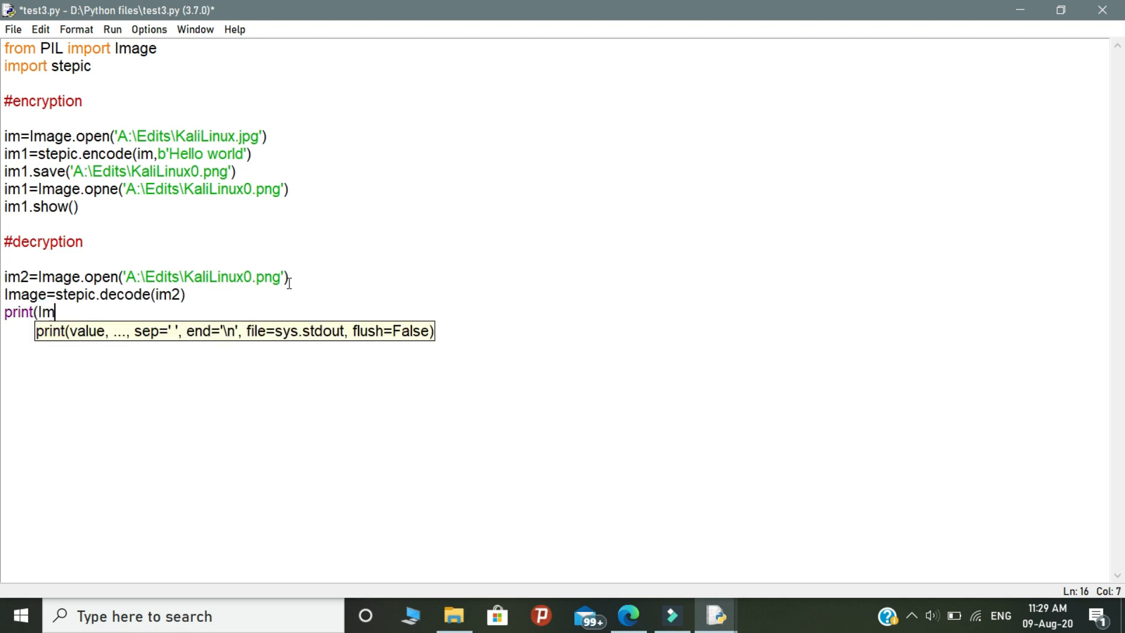
text(age))
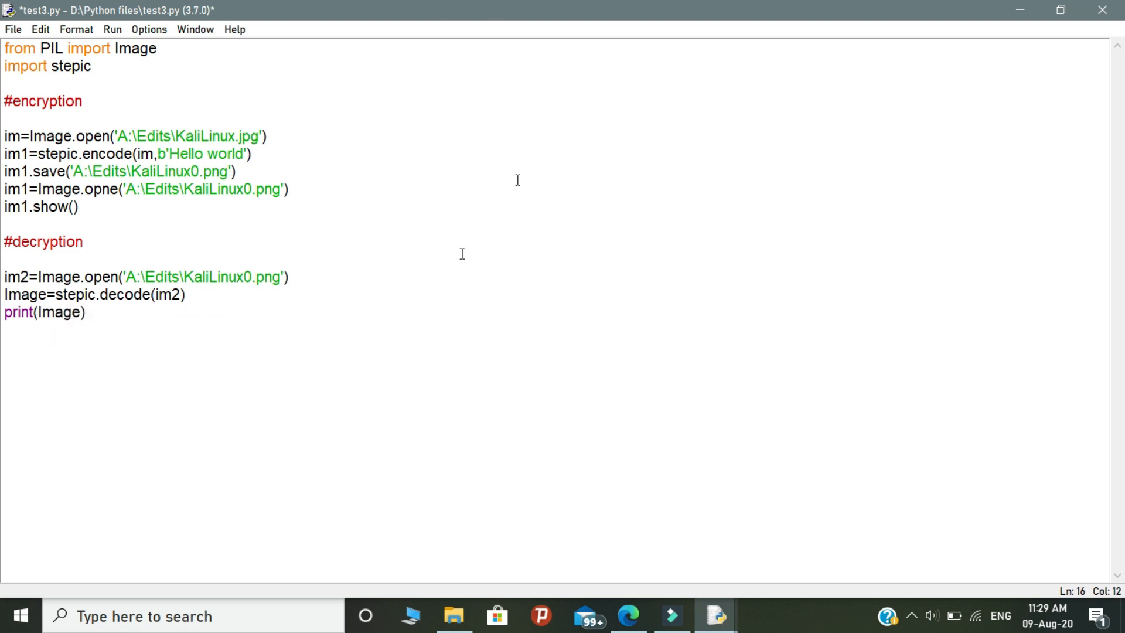
Step: Run test3.py via Run Module, then close the shell showing the 'opne' AttributeError
click(112, 29)
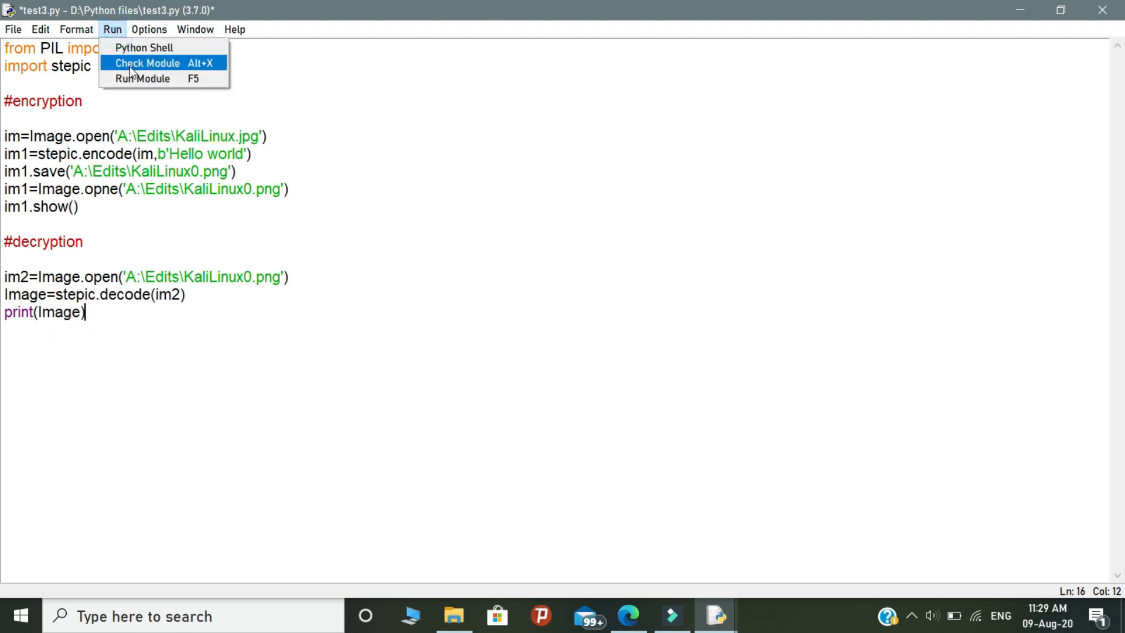
click(146, 63)
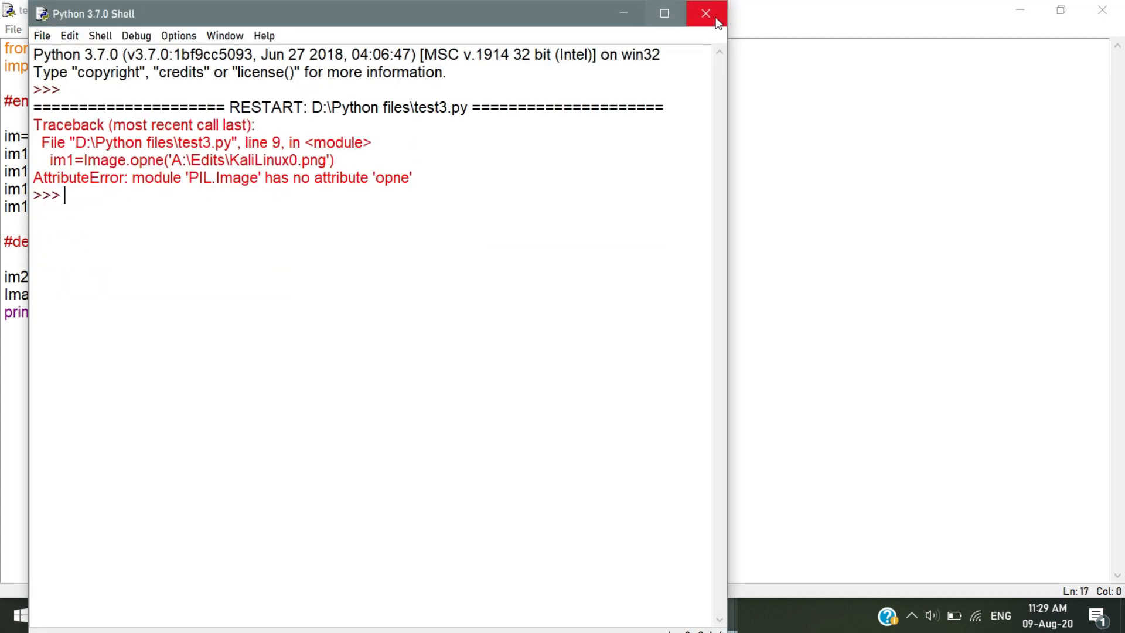
click(704, 14)
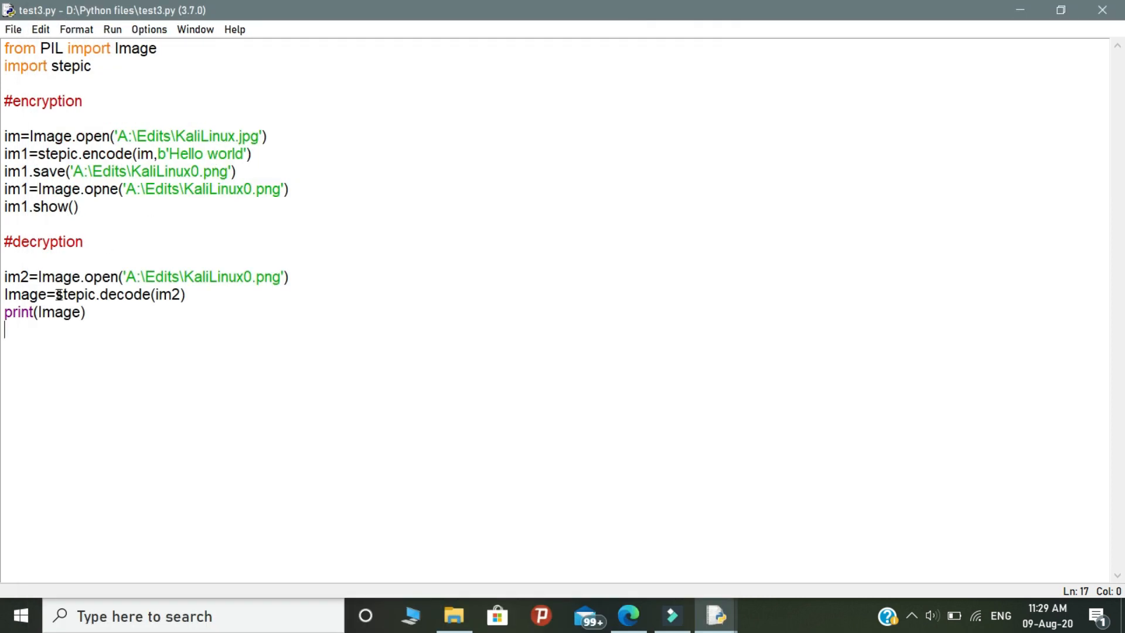
Step: Correct 'opne' to 'open' on line 9, then save and rerun the script
key(Backspace)
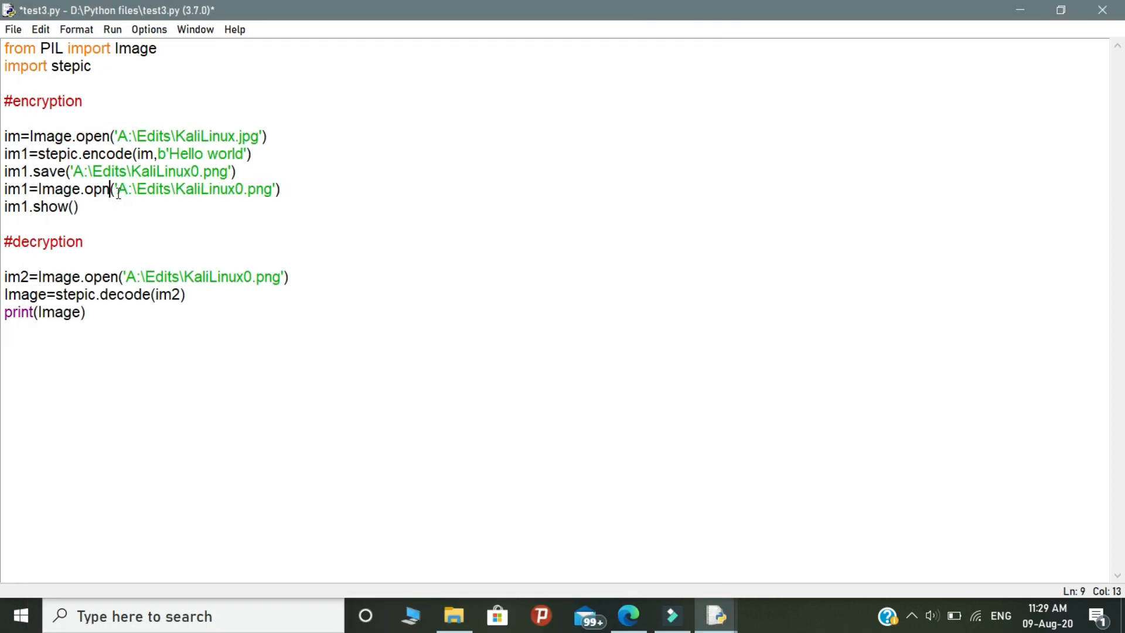
text(e)
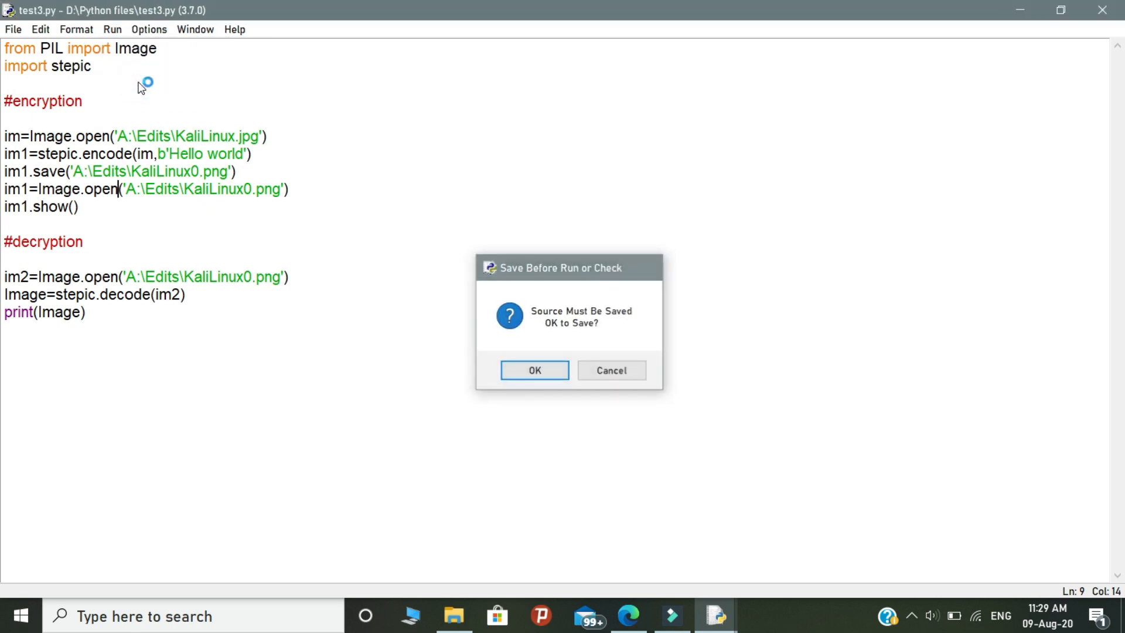
click(534, 370)
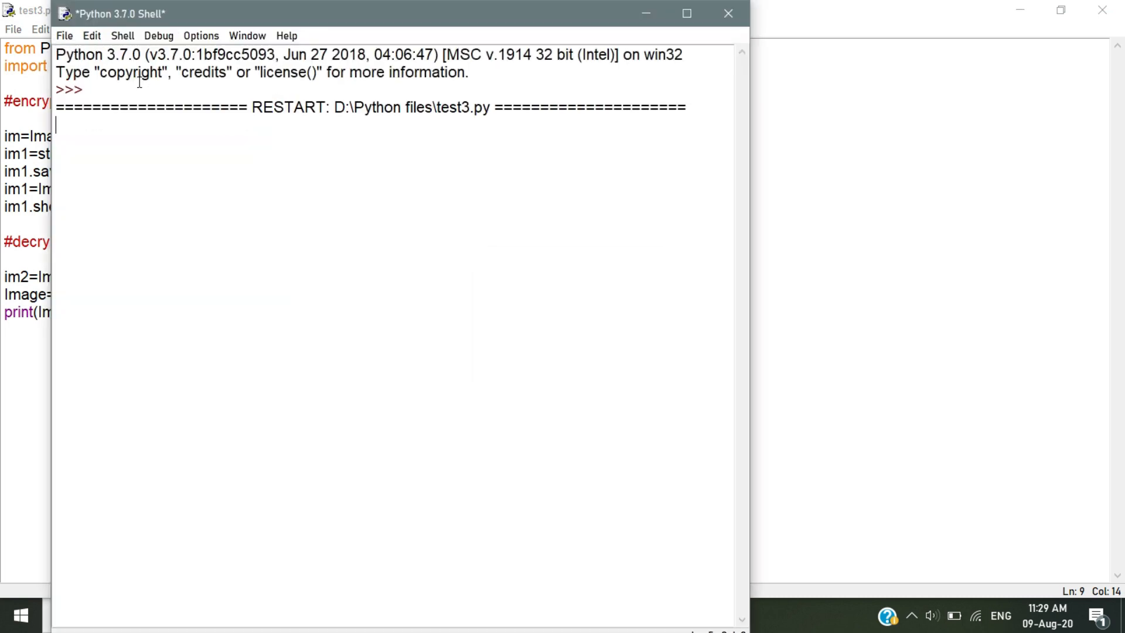